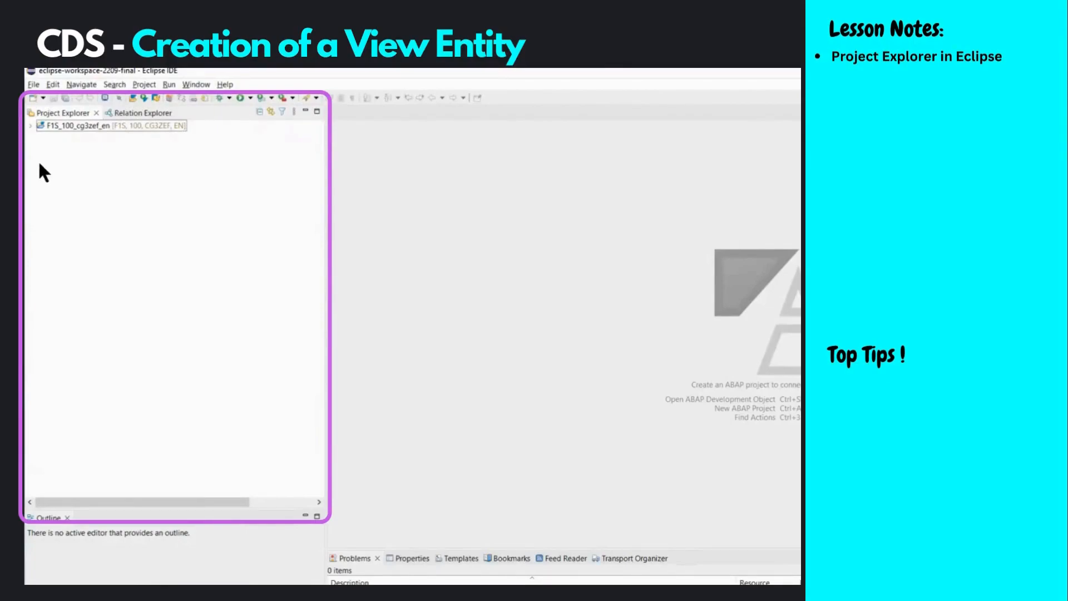
pyautogui.moveTo(44, 189)
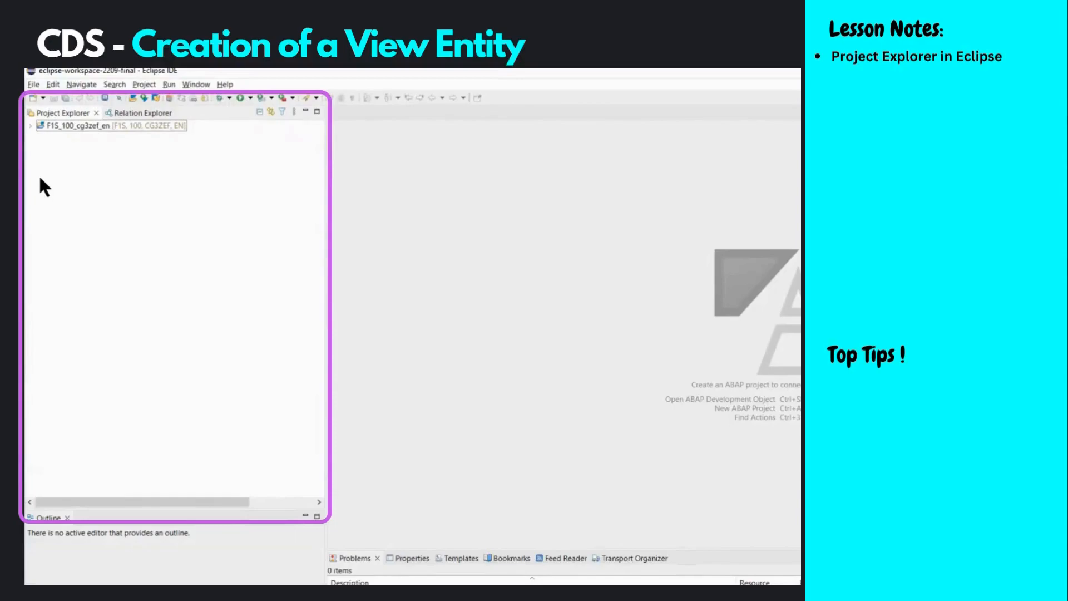
pyautogui.moveTo(44, 186)
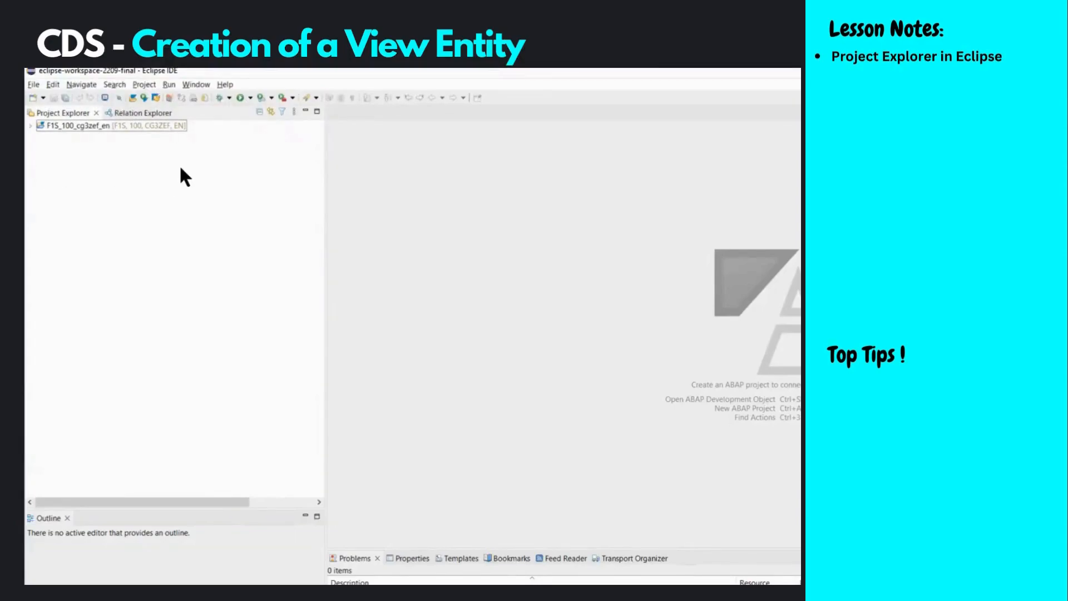
pyautogui.moveTo(187, 181)
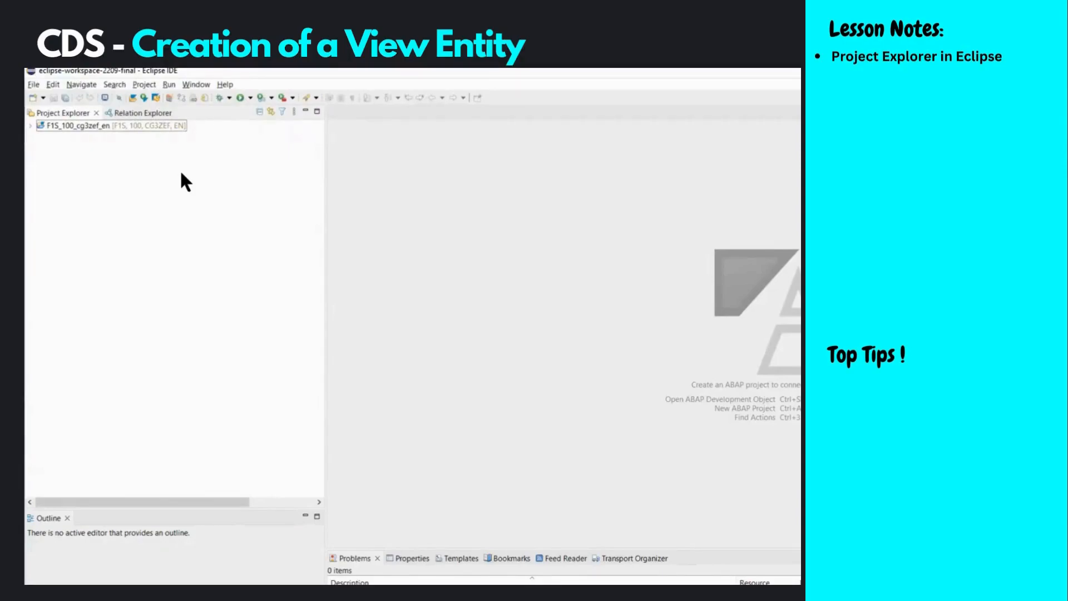
# Select the F1S ABAP project and expand it to reveal its top-level folders.
pyautogui.click(89, 125)
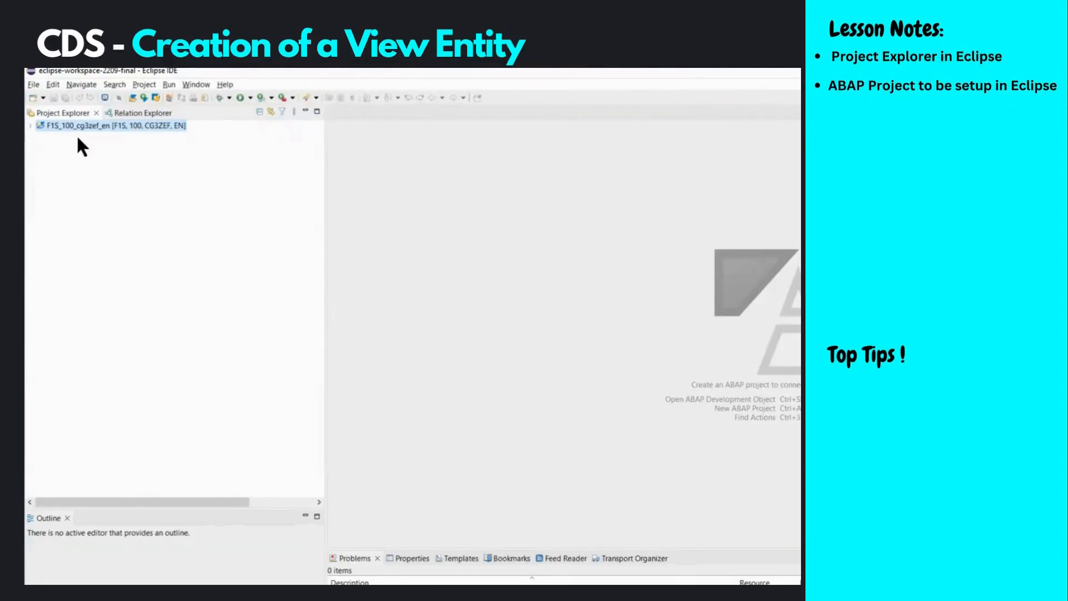
pyautogui.moveTo(101, 140)
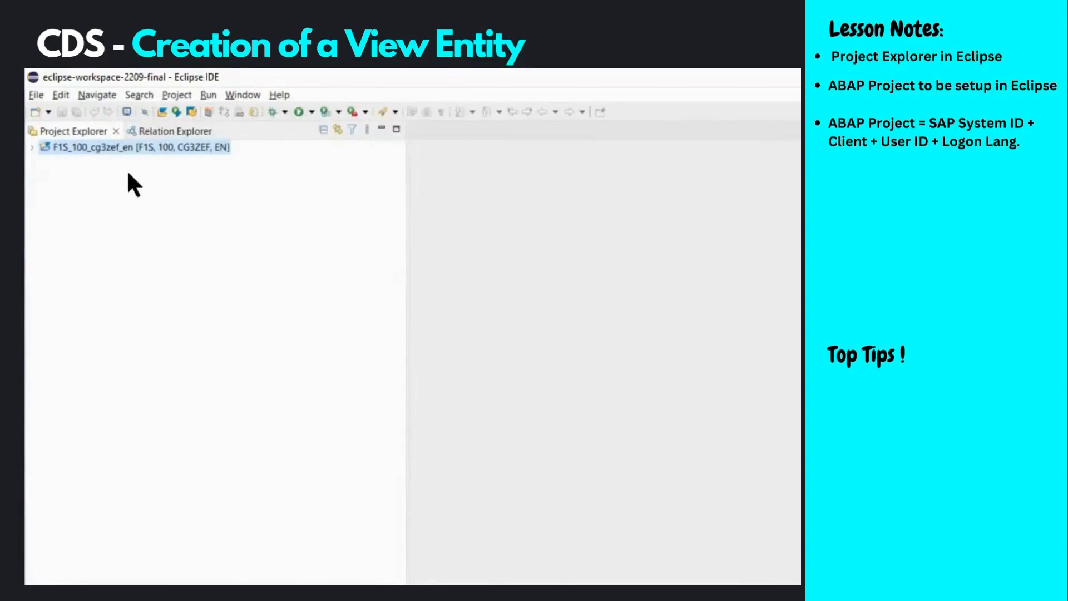
pyautogui.click(33, 147)
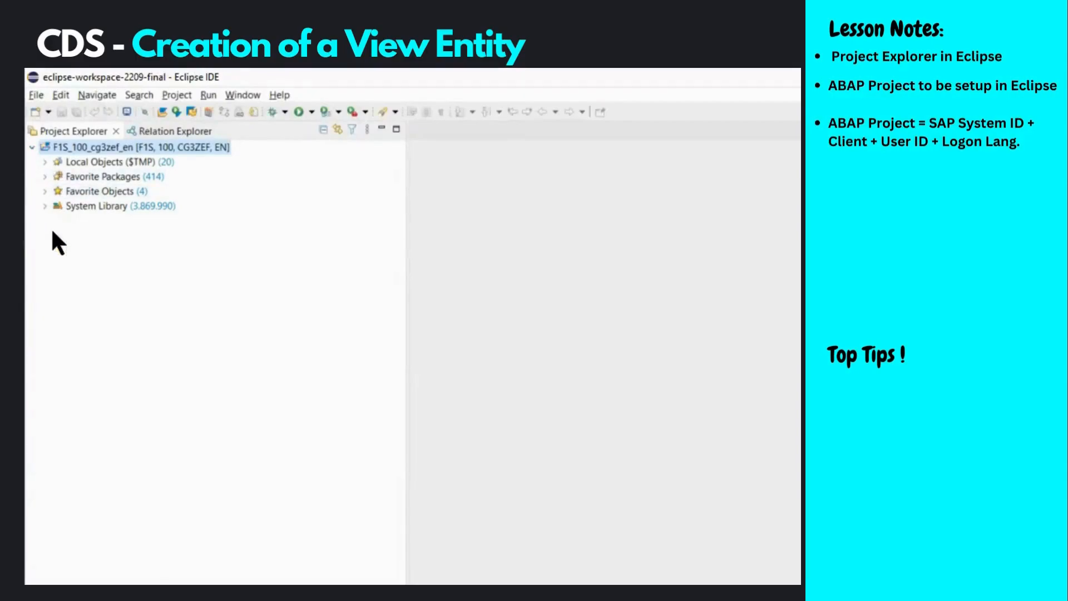
pyautogui.moveTo(55, 224)
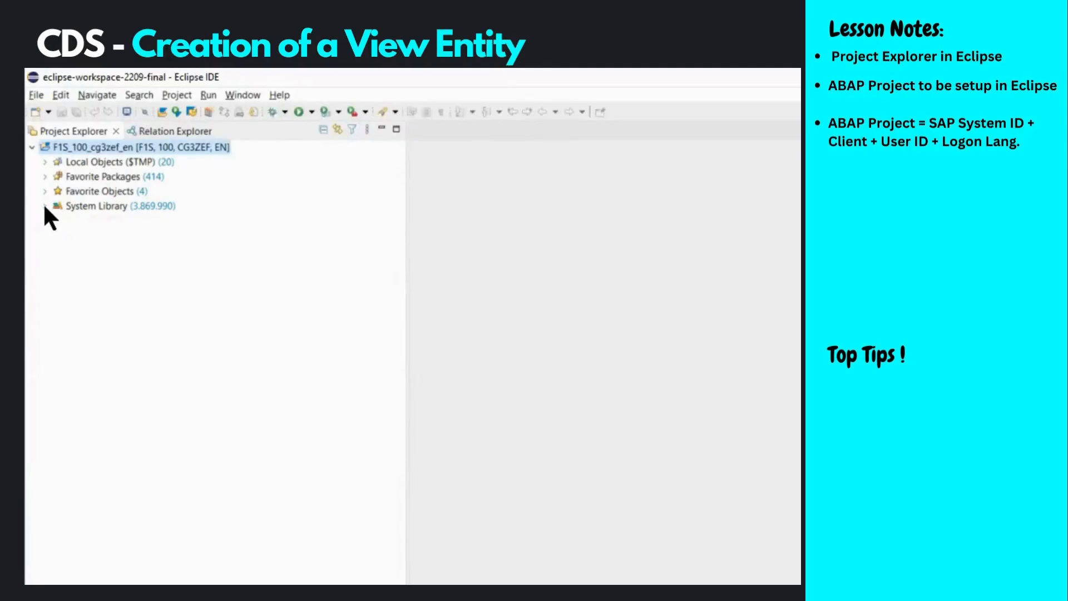
# Add package ZMLC_DATA_UPLOAD from System Library to Favorite Packages, raising the count to 425.
pyautogui.click(44, 206)
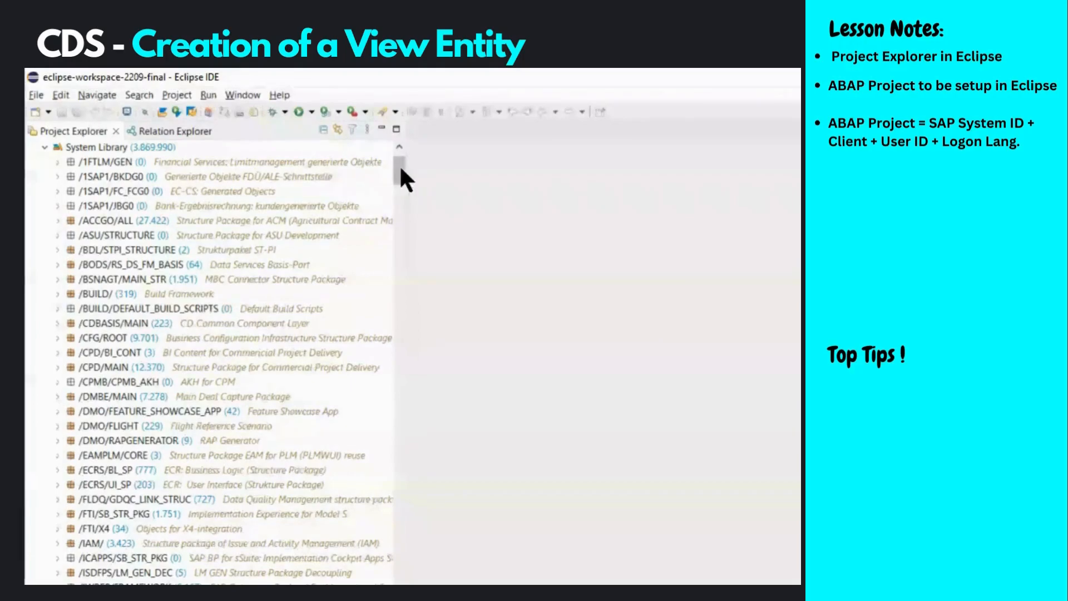
pyautogui.scroll(-3)
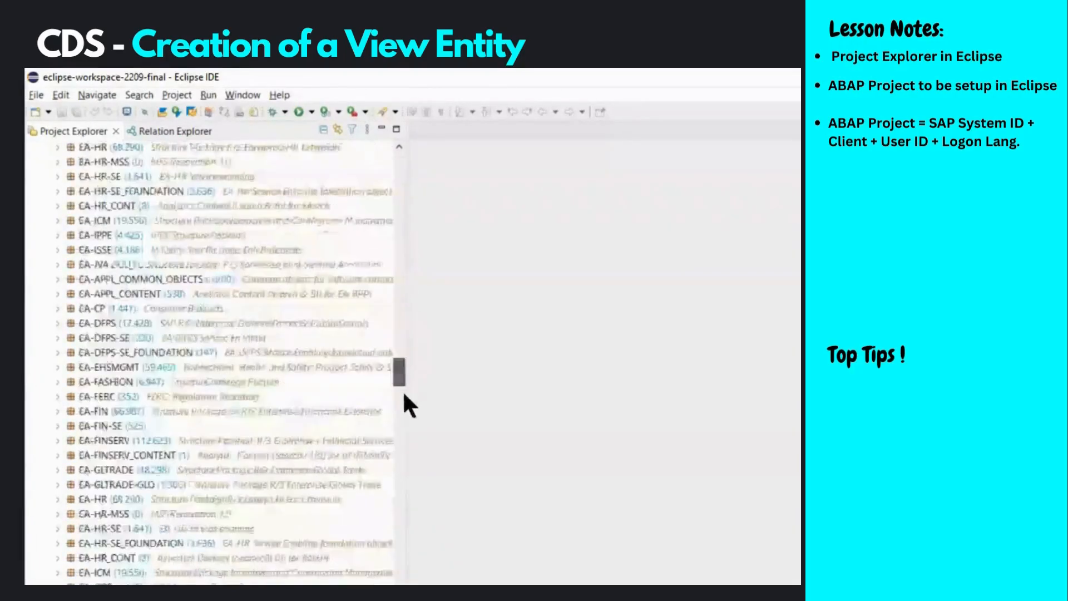
pyautogui.scroll(-3)
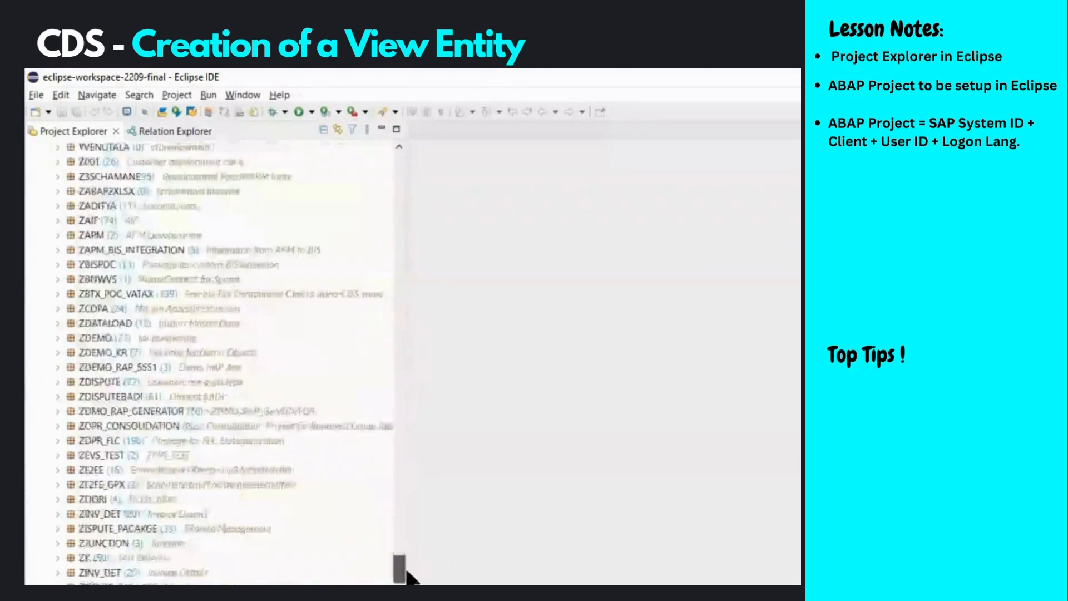
pyautogui.scroll(-3)
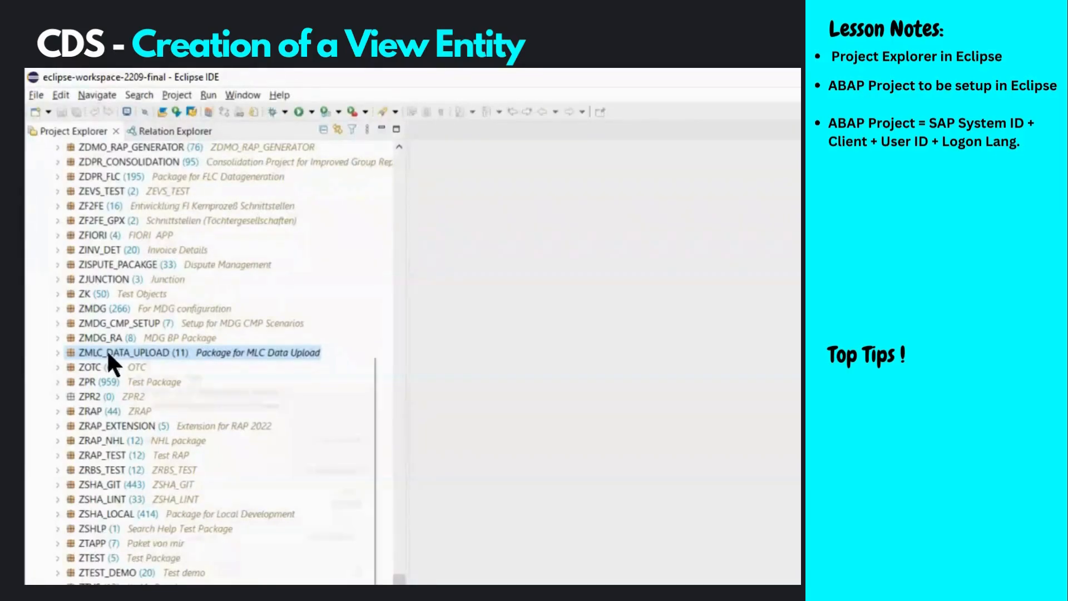
pyautogui.rightClick(122, 352)
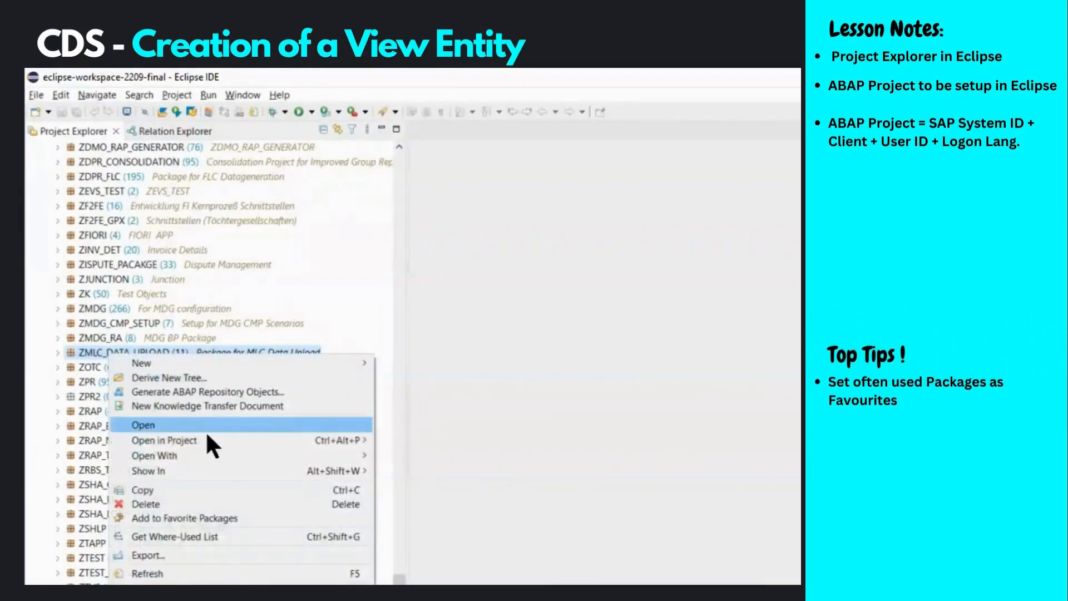
pyautogui.moveTo(208, 519)
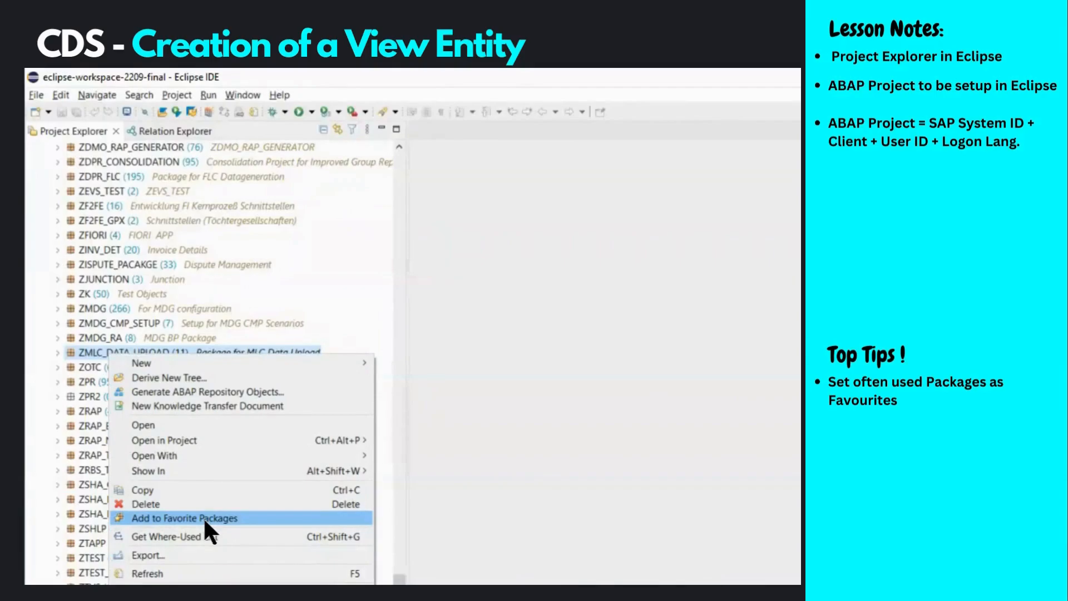
pyautogui.click(183, 518)
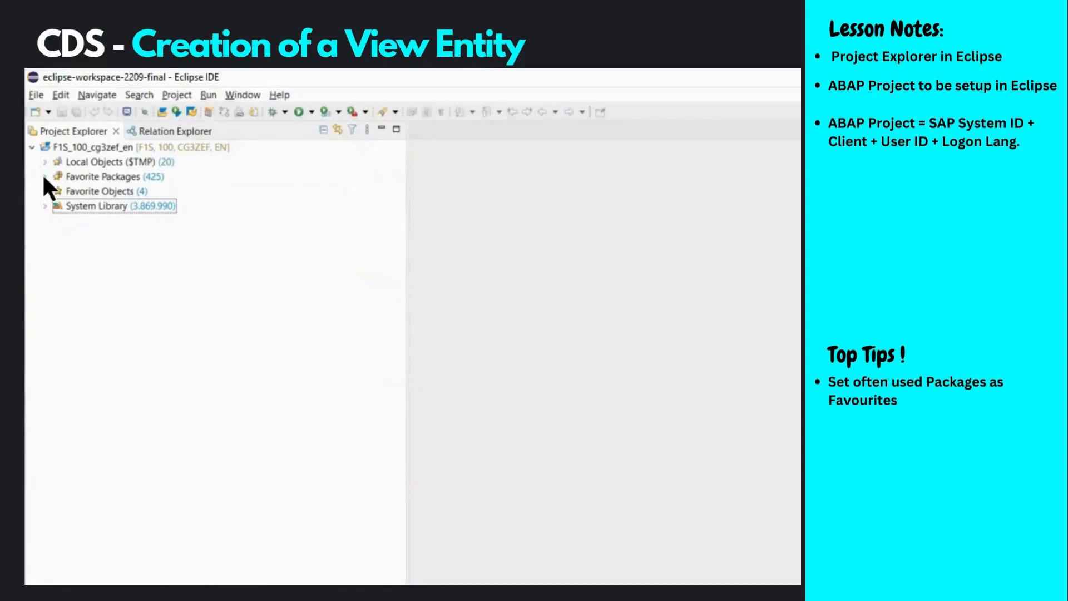
# Start a new Other ABAP Repository Object from the favorite package ZJUNCTION.
pyautogui.click(44, 176)
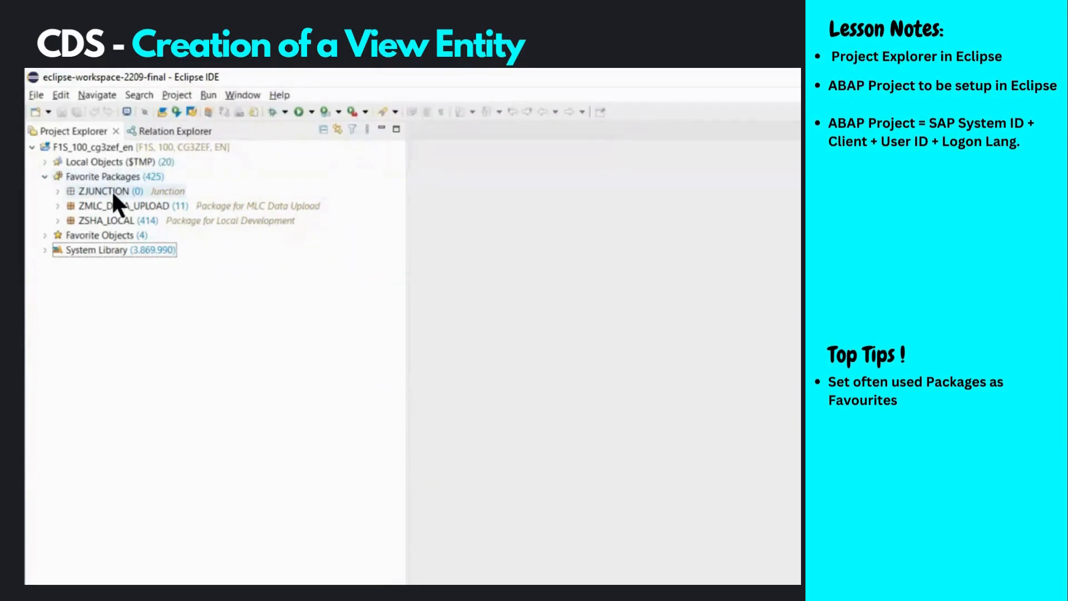
pyautogui.rightClick(103, 191)
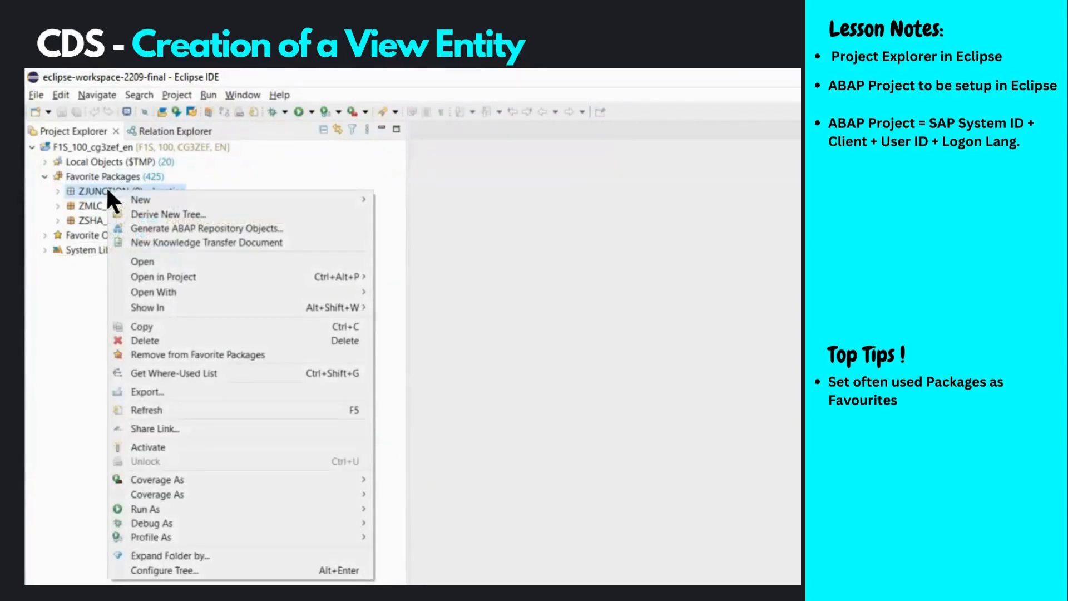
pyautogui.moveTo(141, 200)
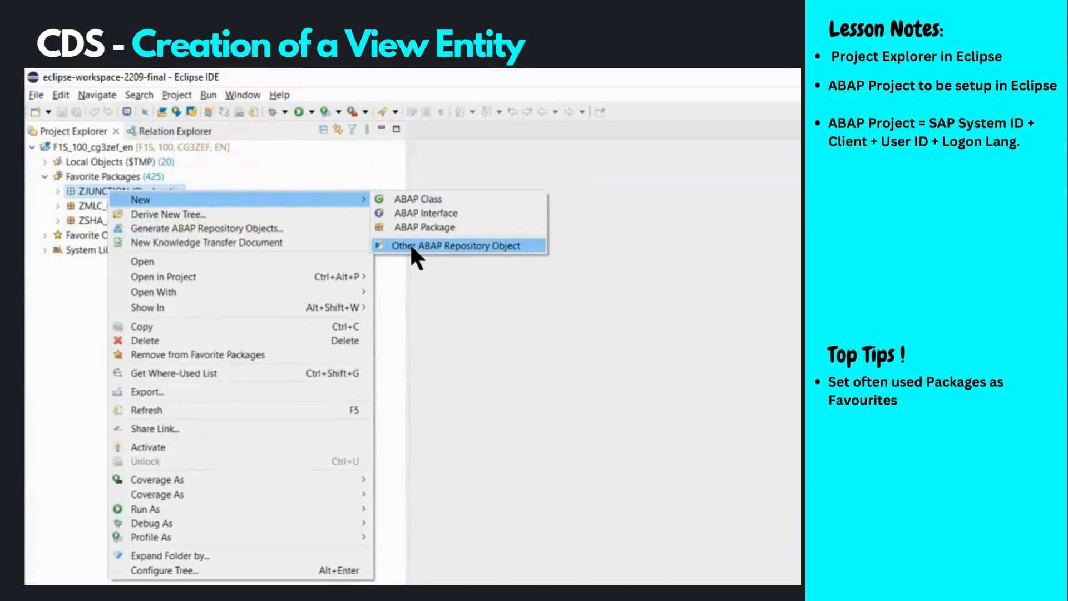
pyautogui.click(456, 246)
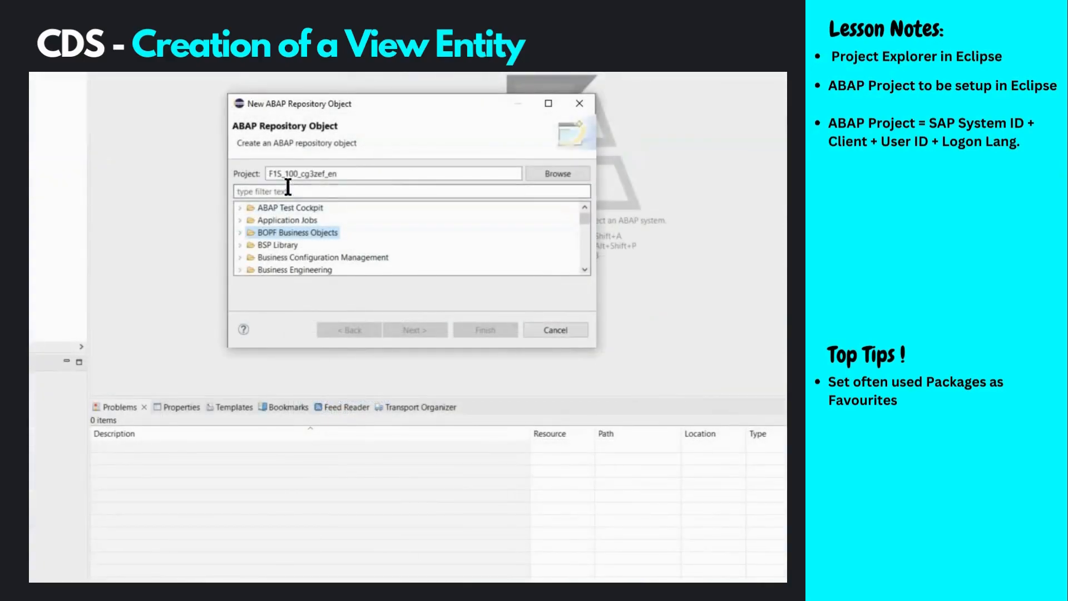
# Filter the wizard by 'Data' and proceed with Core Data Services > Data Definition.
pyautogui.click(409, 191)
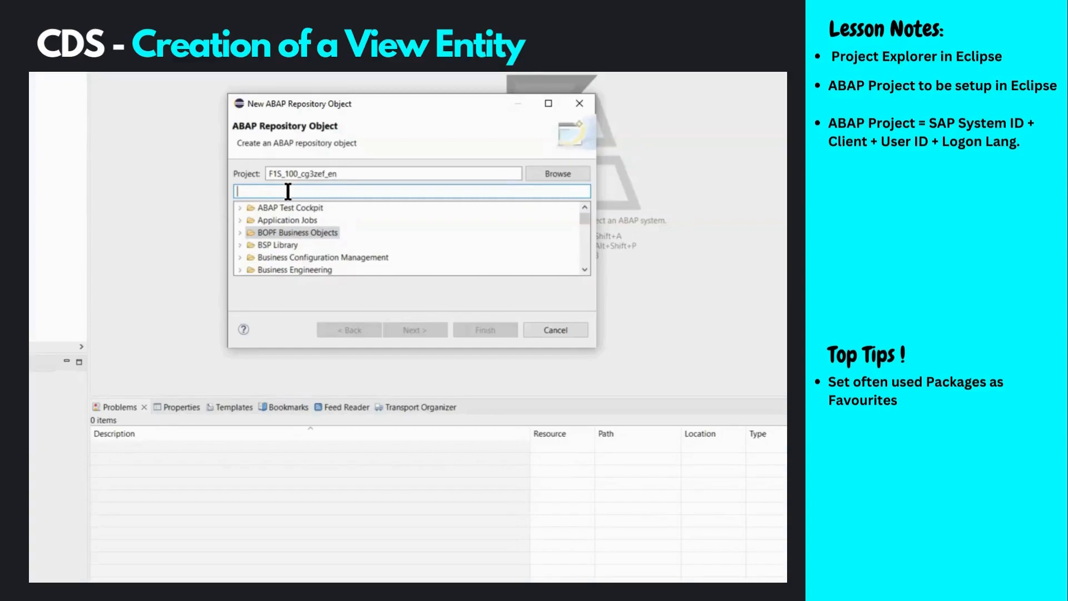
pyautogui.write('Data Defini')
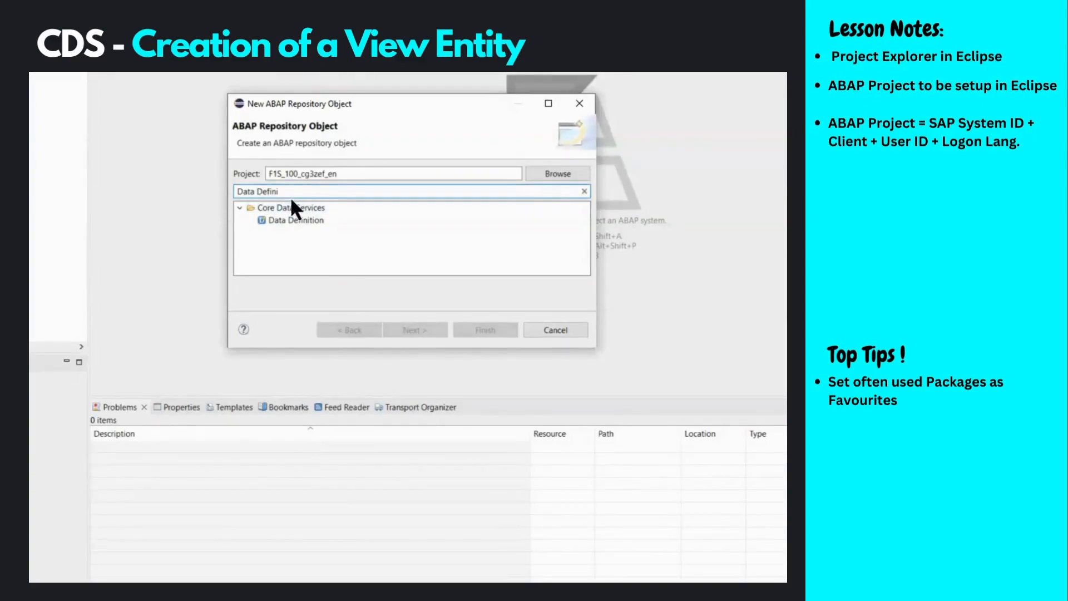
pyautogui.click(294, 219)
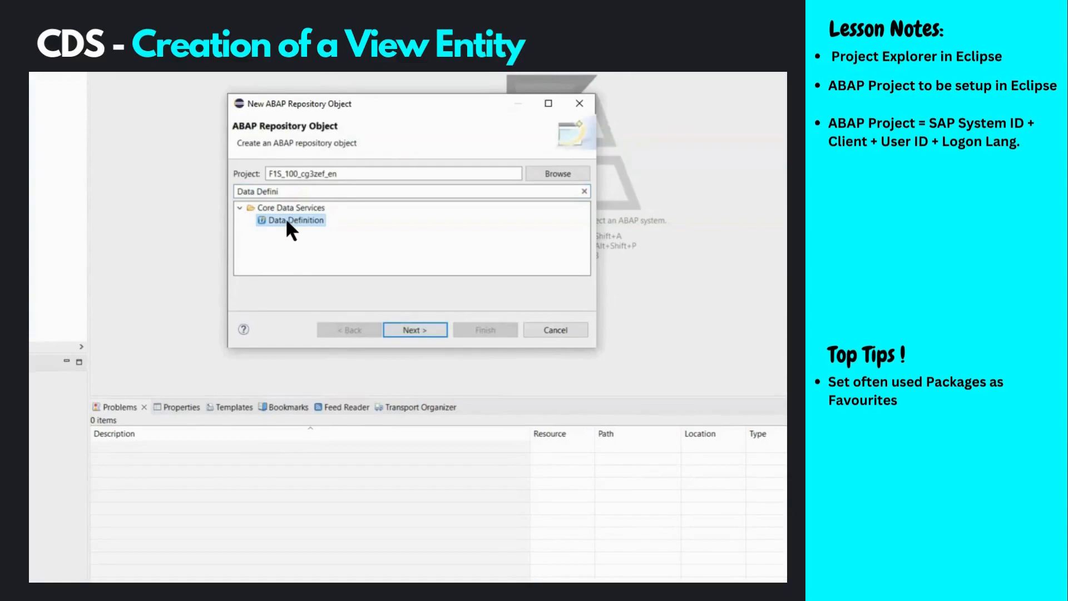
pyautogui.moveTo(294, 228)
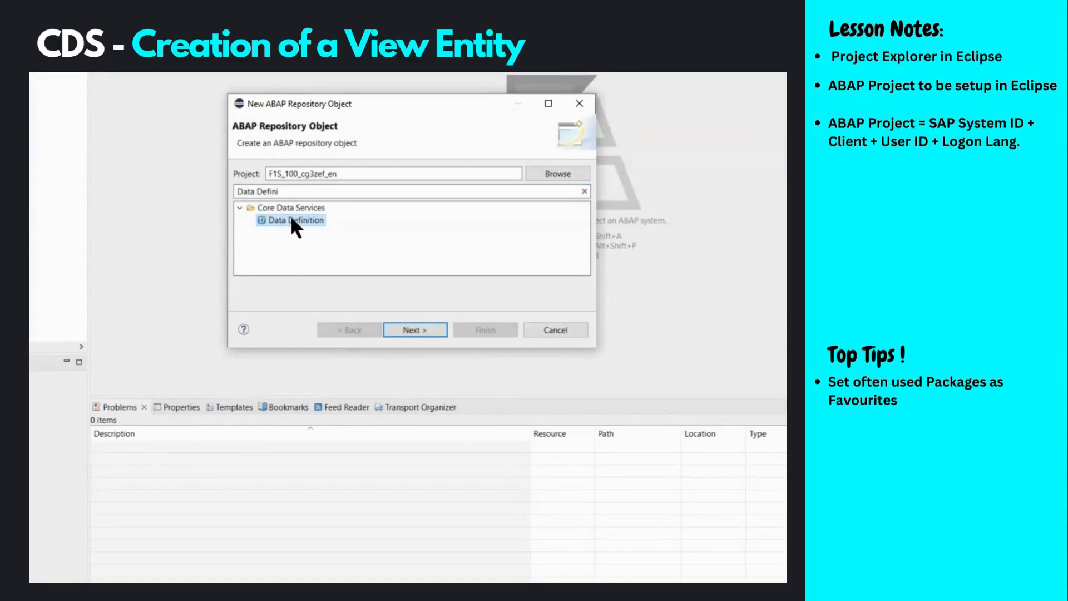
pyautogui.click(415, 329)
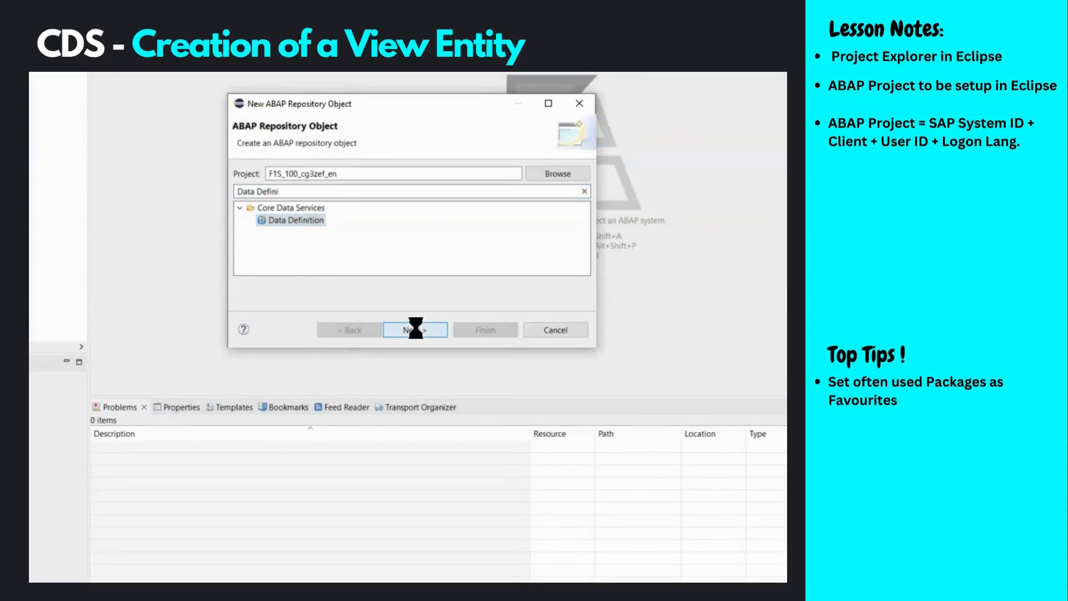
pyautogui.click(415, 330)
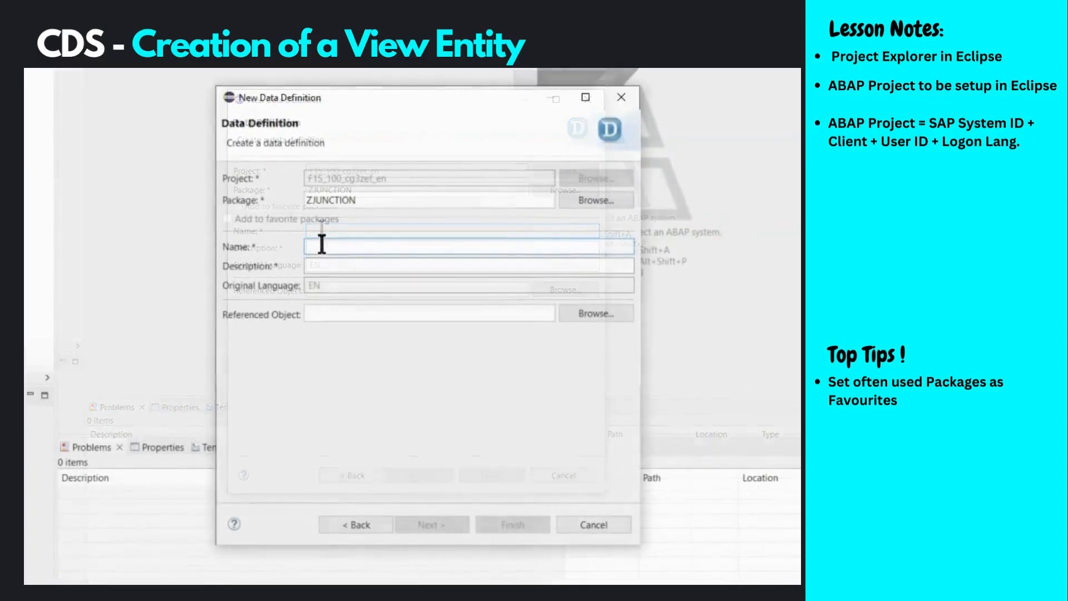
# Name the data definition ZI_SO_Head with description 'Sales Order Header' and continue.
pyautogui.write('ZI_SO_Head')
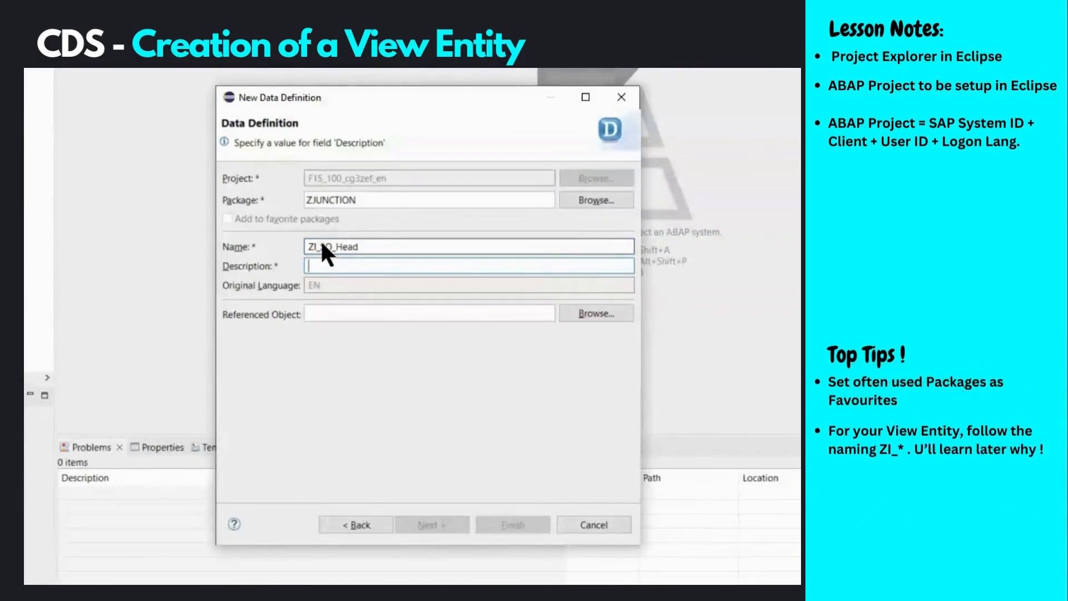
pyautogui.write('Sales Order Header')
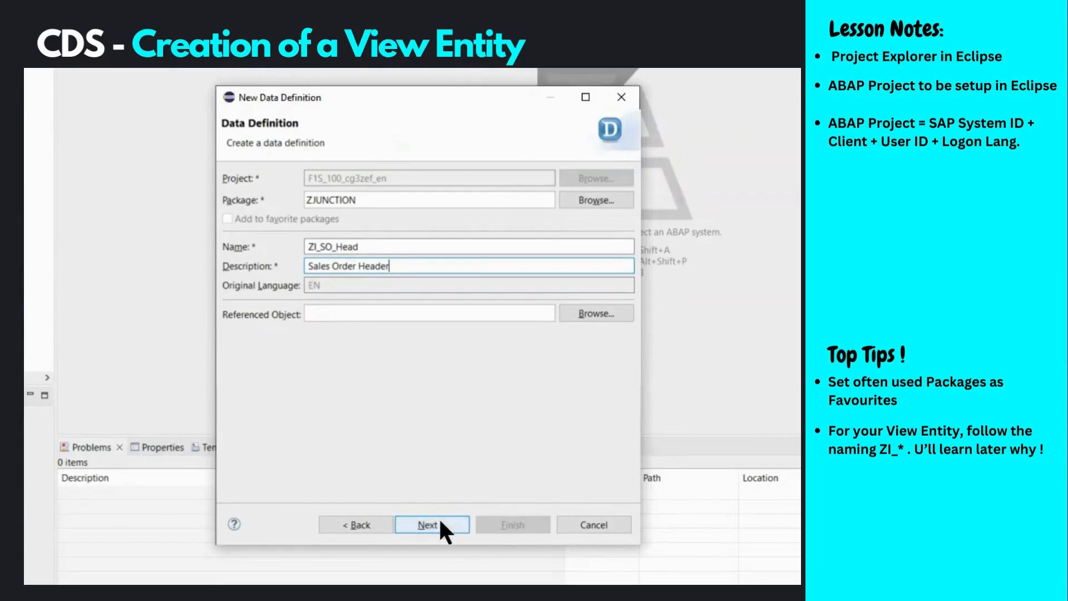
pyautogui.click(431, 525)
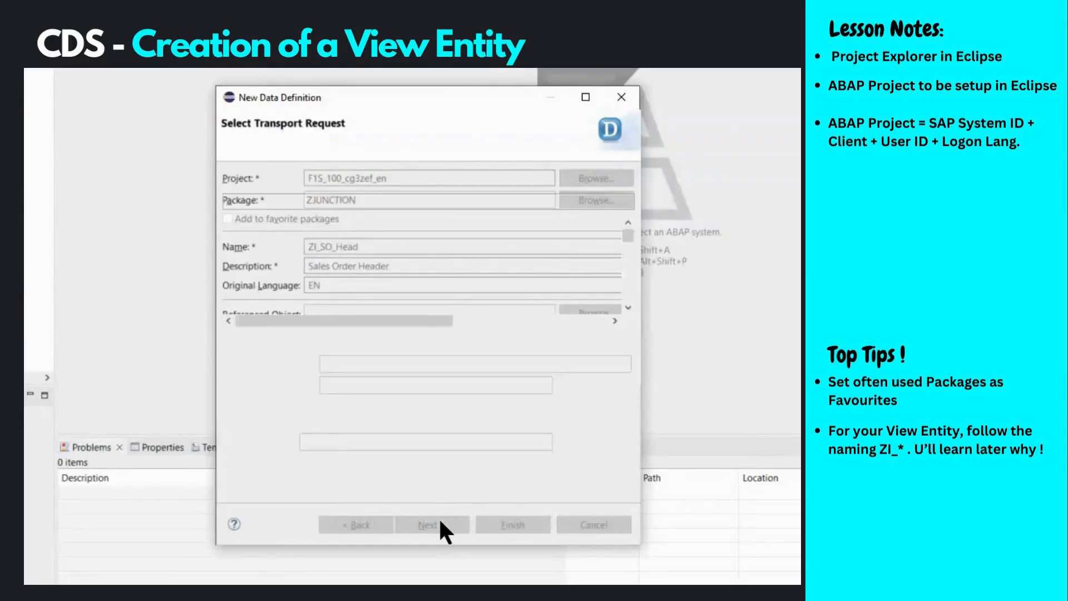
# Assign existing transport request F1SK901256 and advance to the Templates page.
pyautogui.click(432, 525)
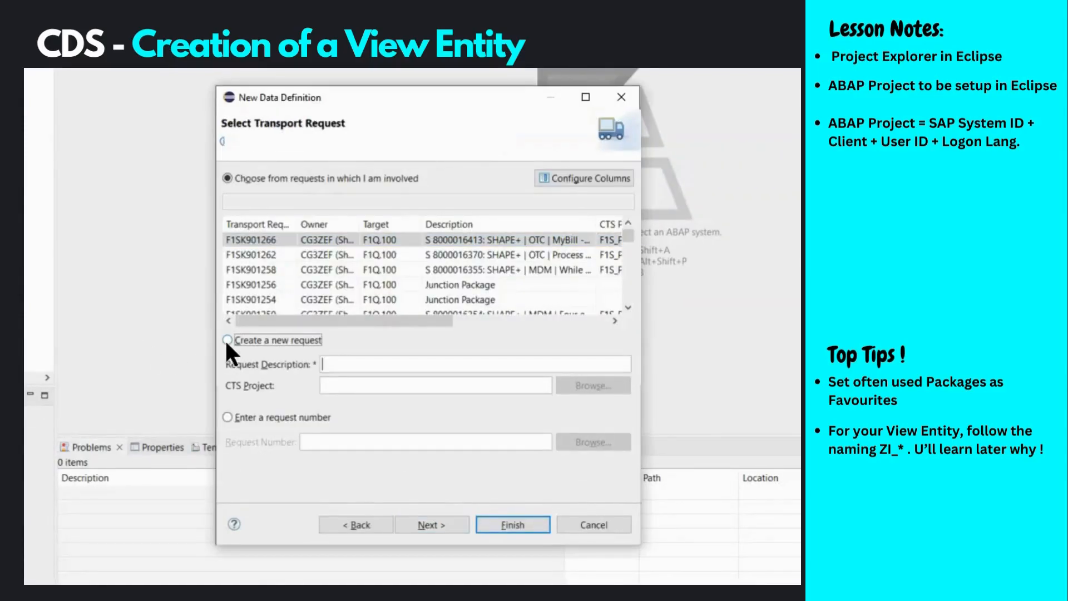
pyautogui.click(227, 339)
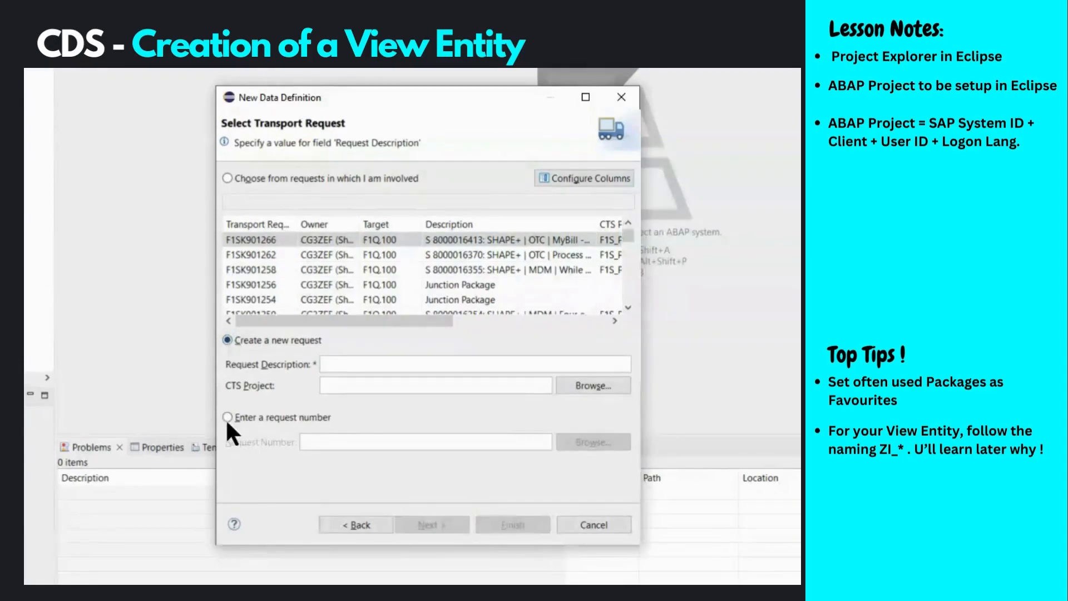
pyautogui.click(228, 416)
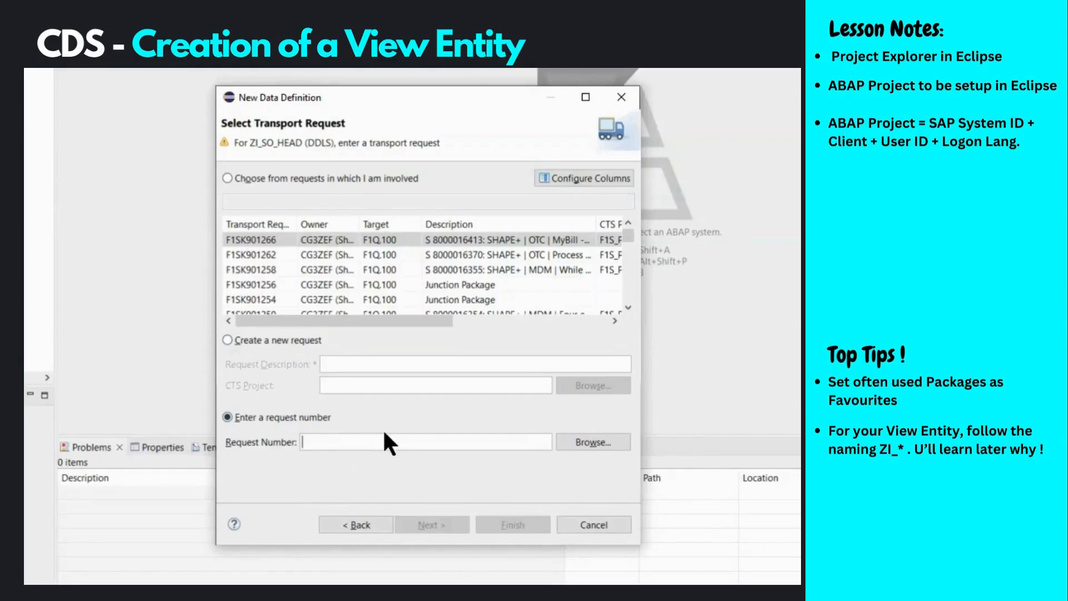
pyautogui.write('F1SK901256')
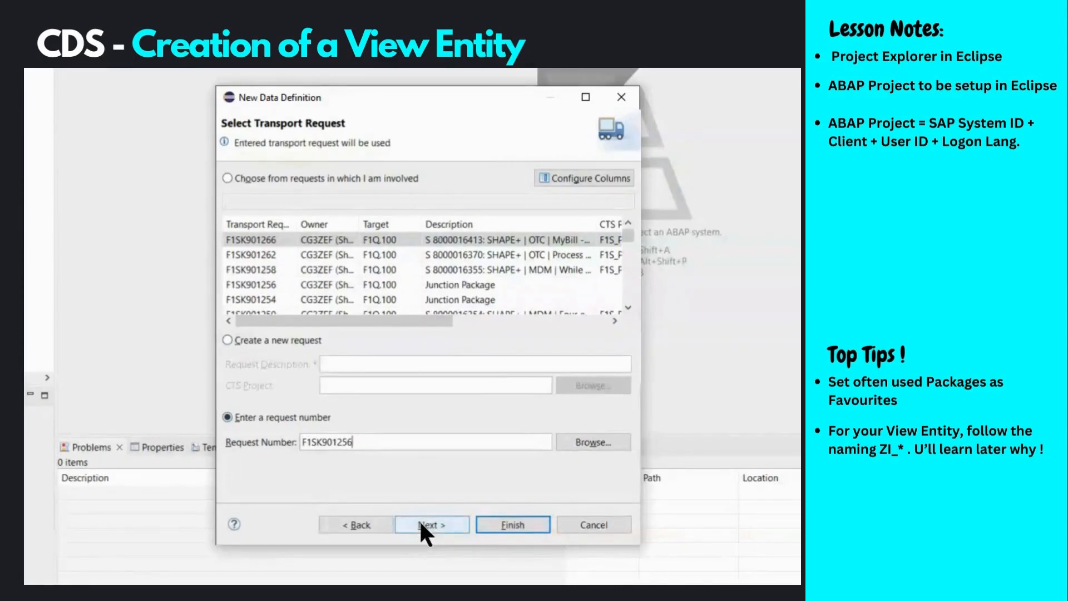
pyautogui.click(430, 524)
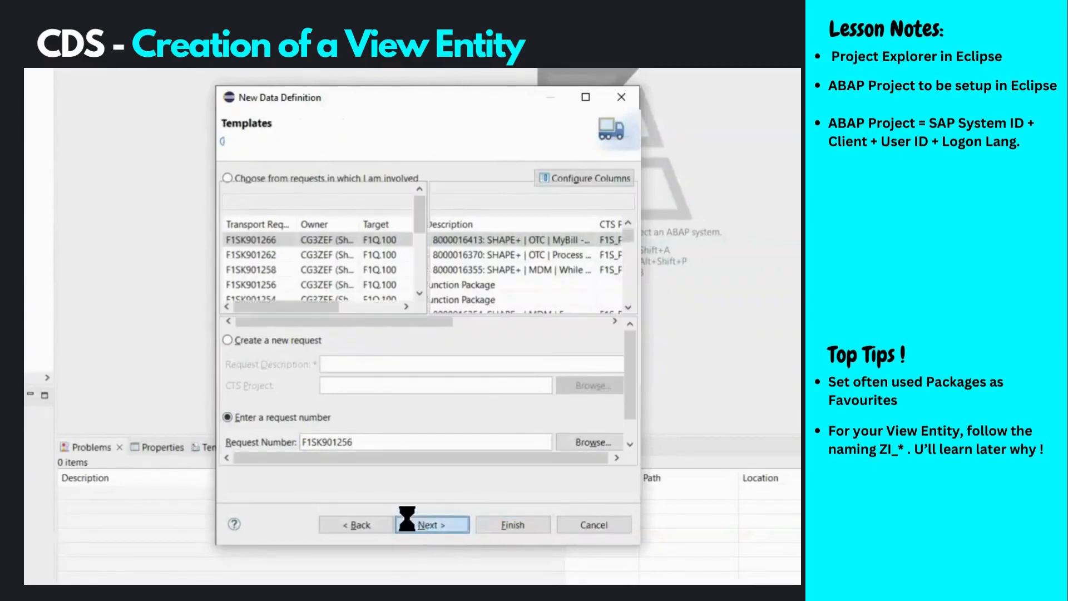
# Preview several templates, then create the data definition from the Define View Entity template.
pyautogui.click(432, 524)
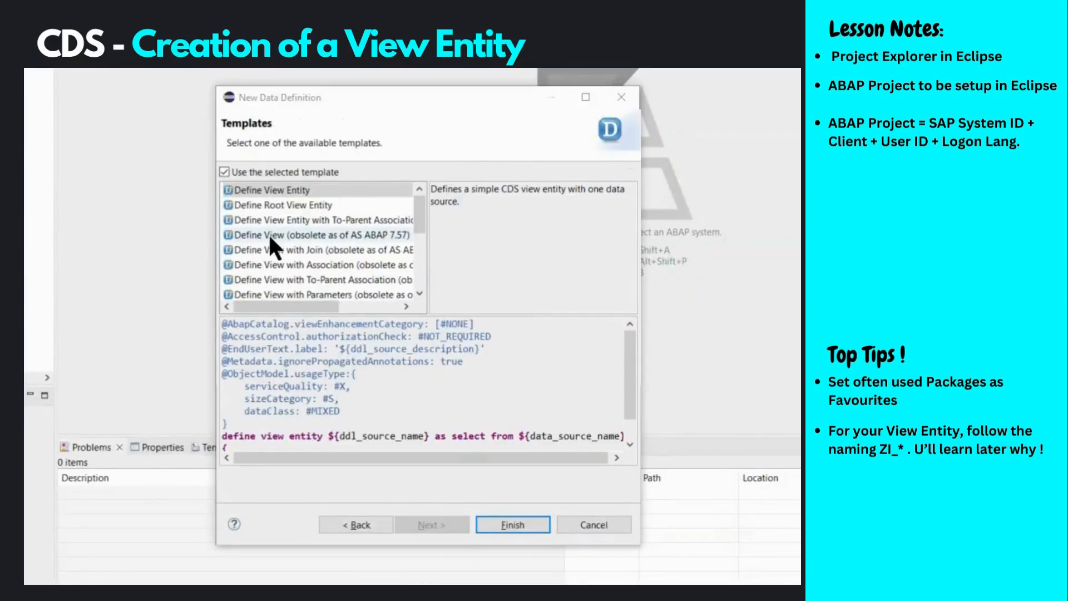
pyautogui.click(318, 219)
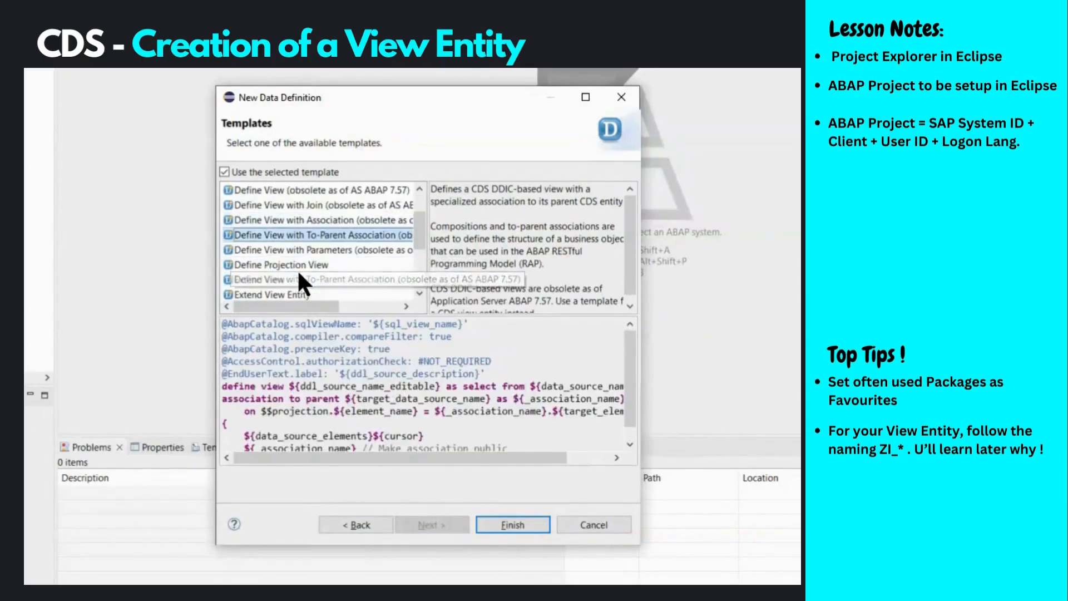
pyautogui.scroll(-3)
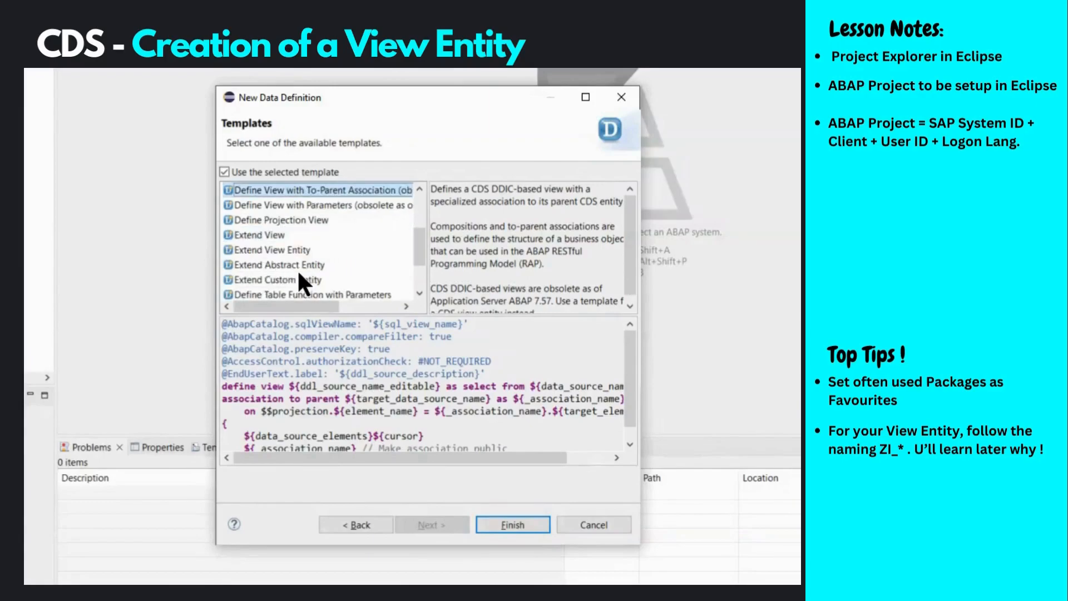
pyautogui.click(272, 249)
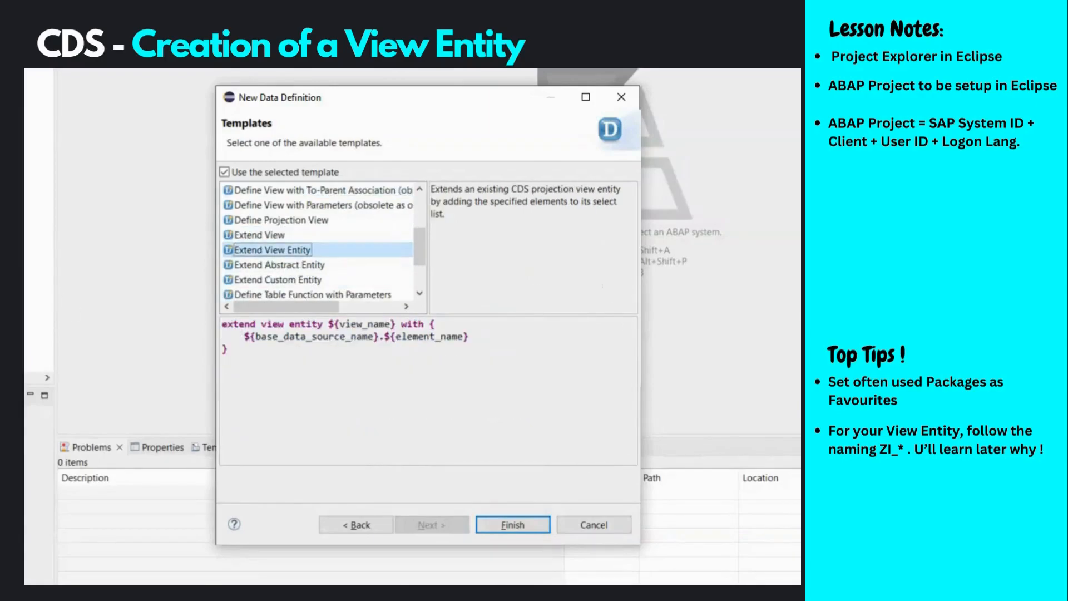
pyautogui.moveTo(285, 215)
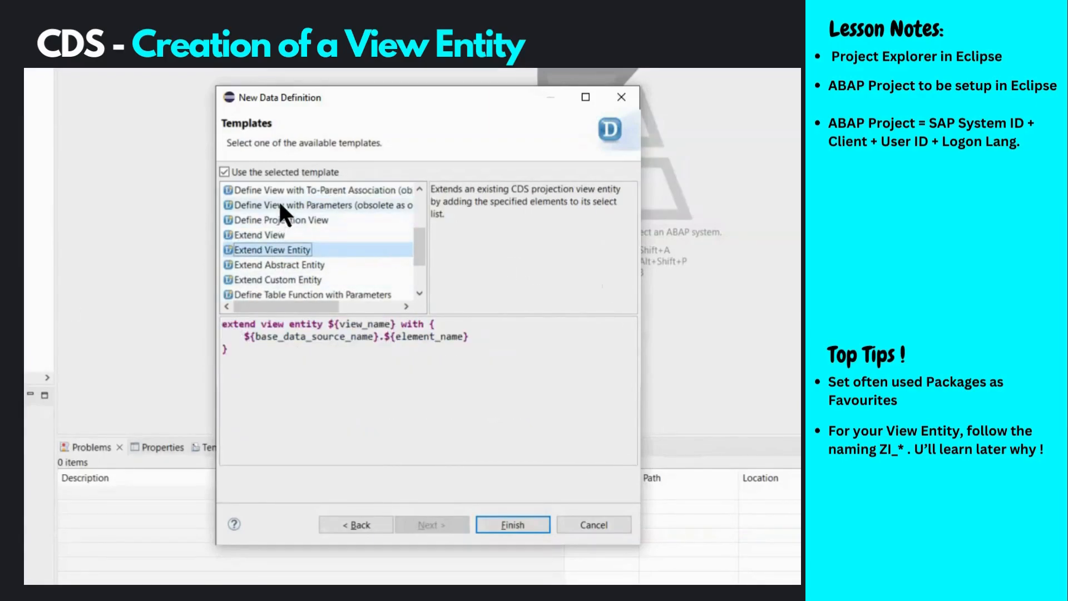
pyautogui.click(320, 205)
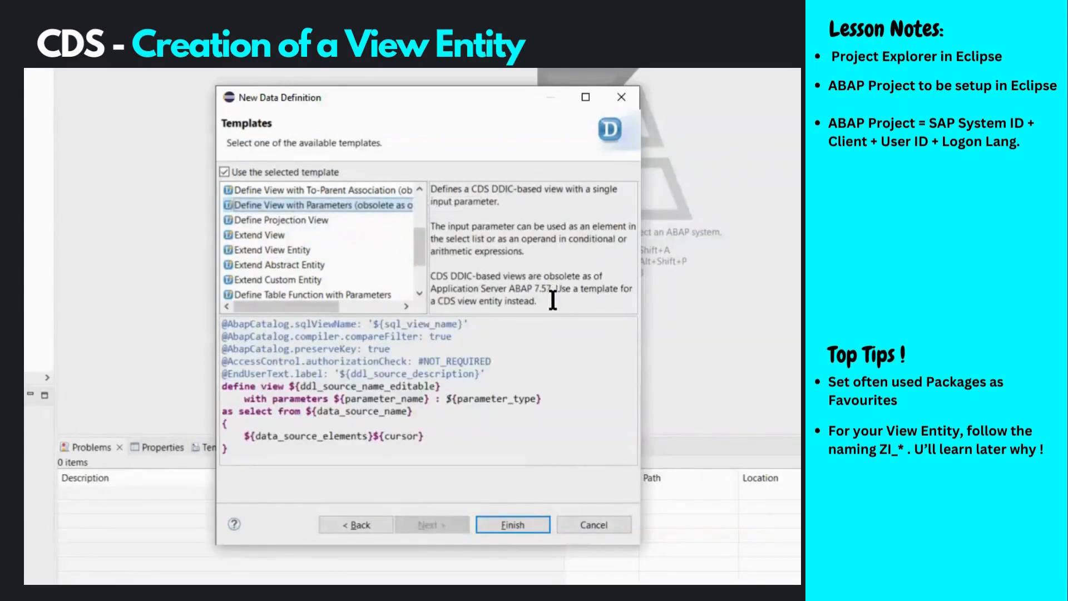
pyautogui.moveTo(433, 189); pyautogui.dragTo(552, 301)
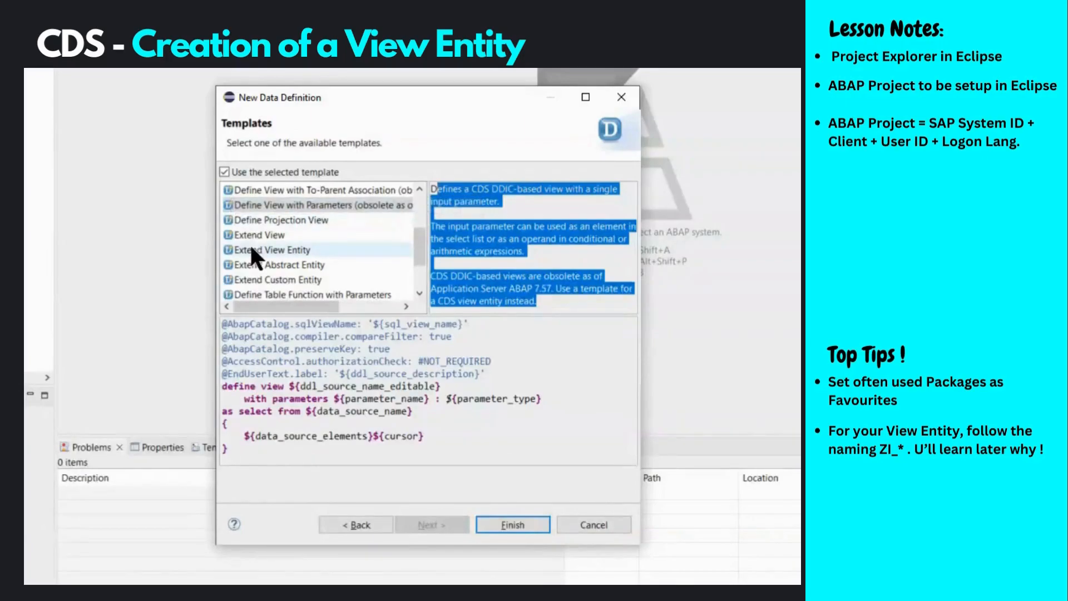
pyautogui.click(272, 249)
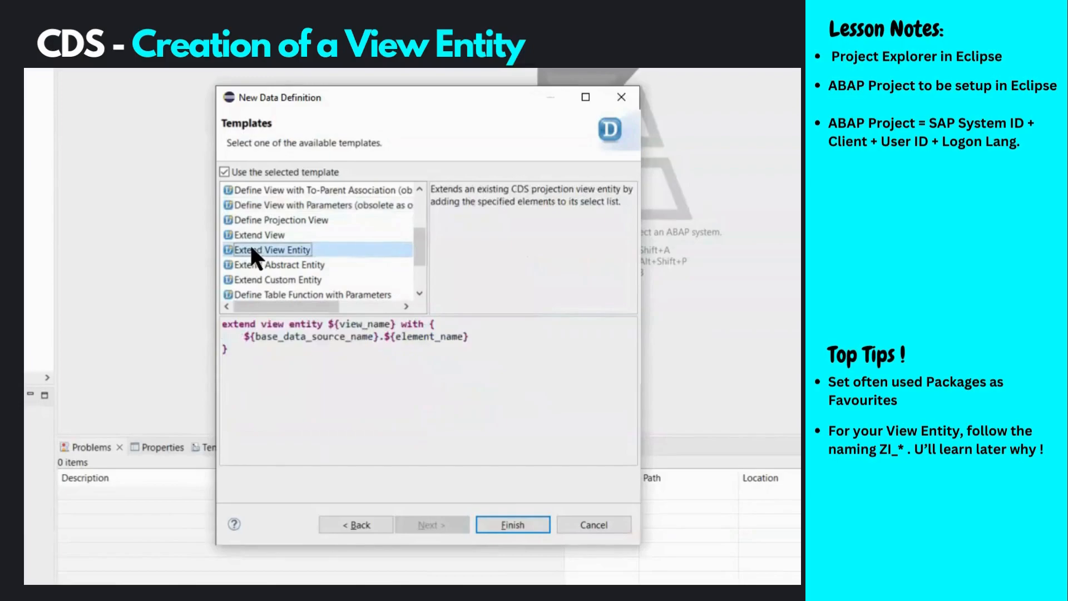
pyautogui.click(282, 219)
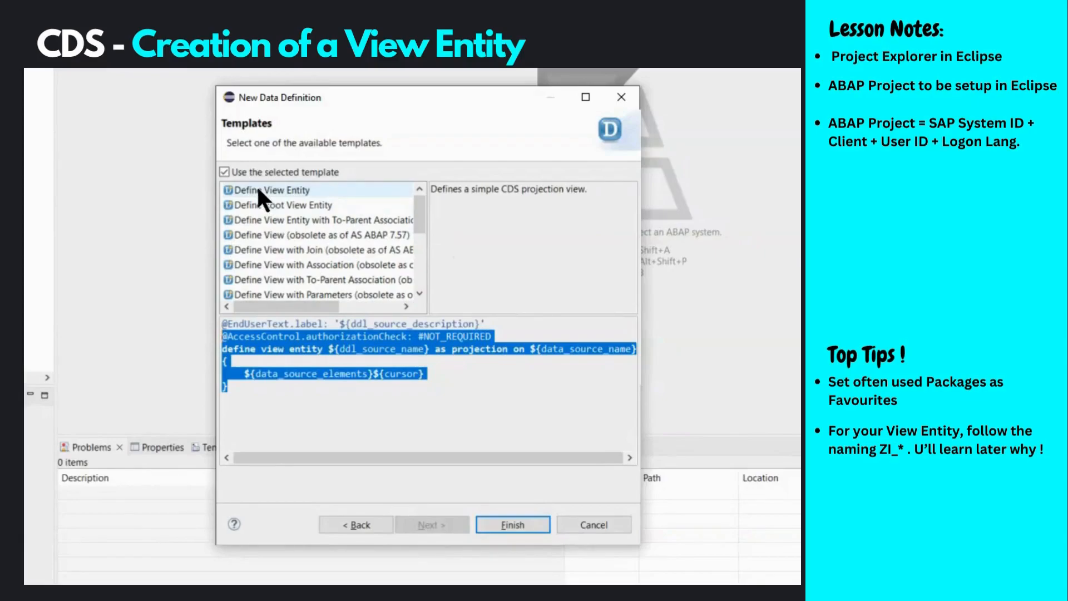
pyautogui.click(270, 189)
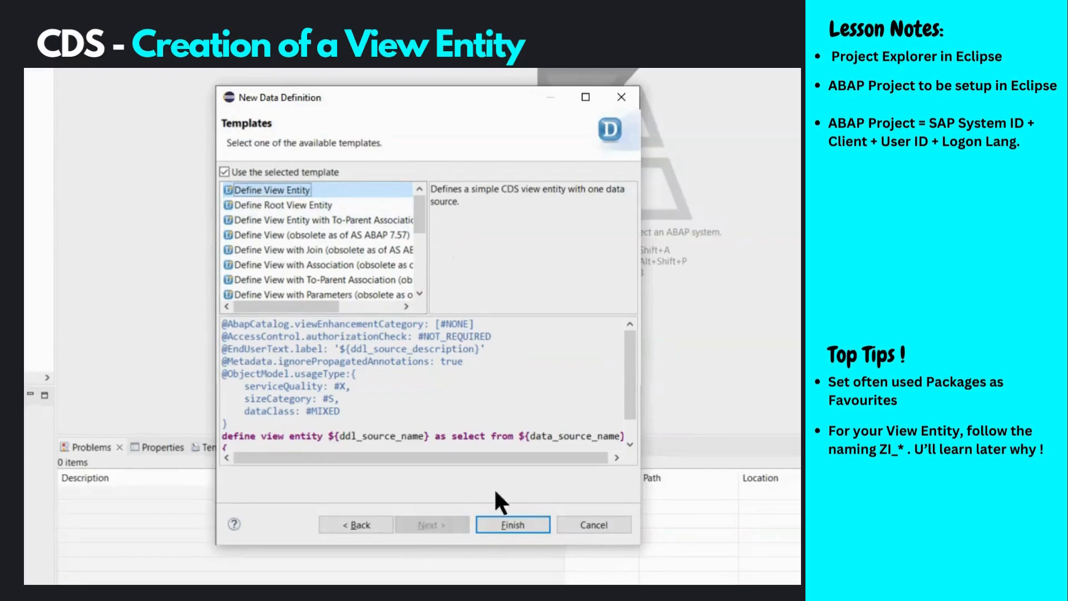
pyautogui.click(511, 525)
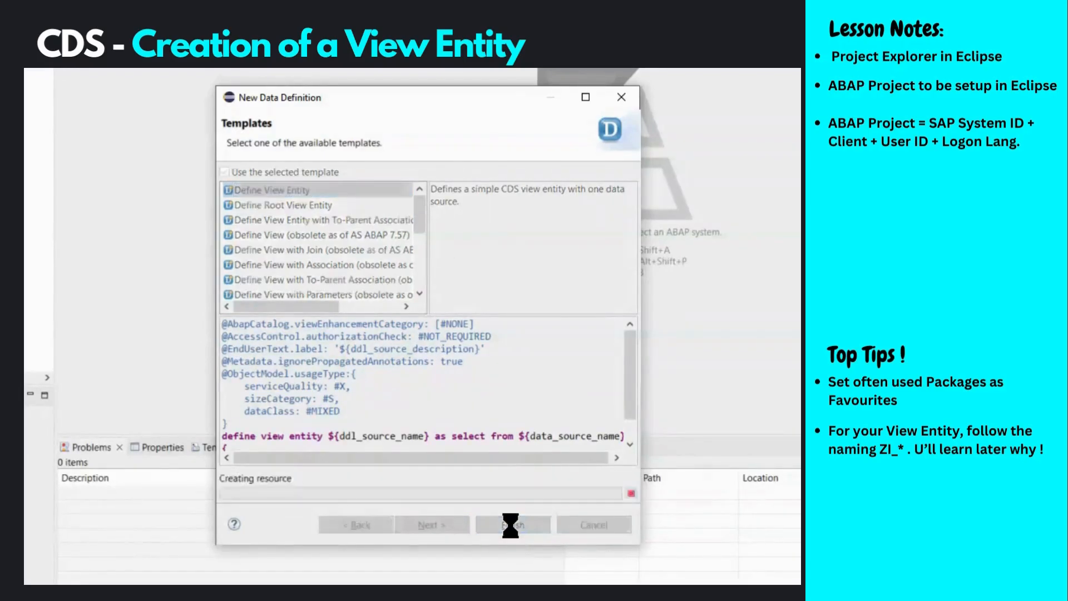
# Focus the ZI_SO_HEAD source and highlight the EndUserText.label 'Sales Order Header' annotation.
pyautogui.click(224, 172)
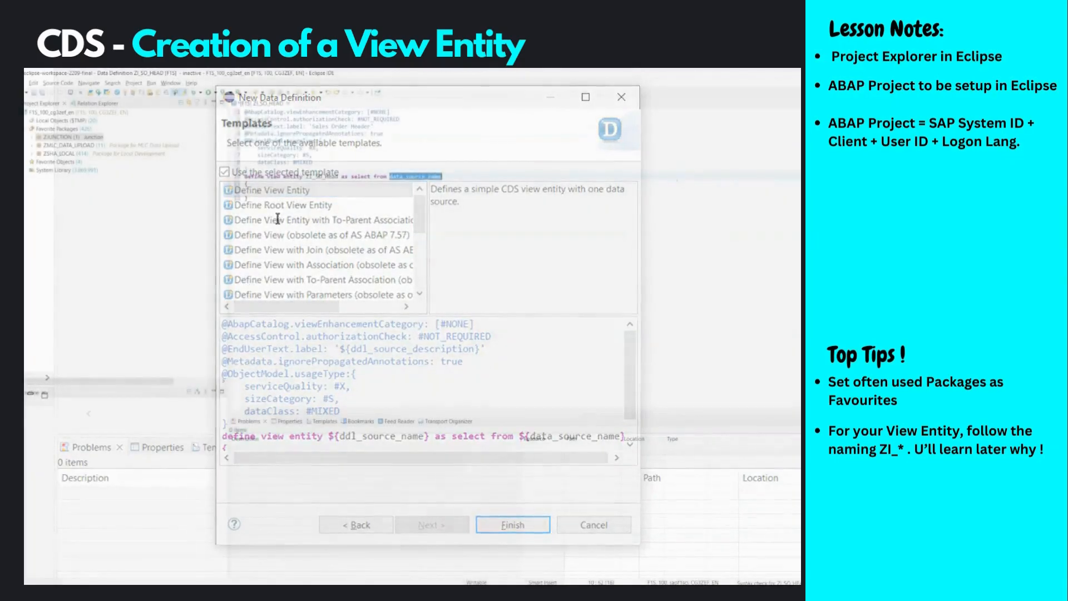
pyautogui.click(512, 524)
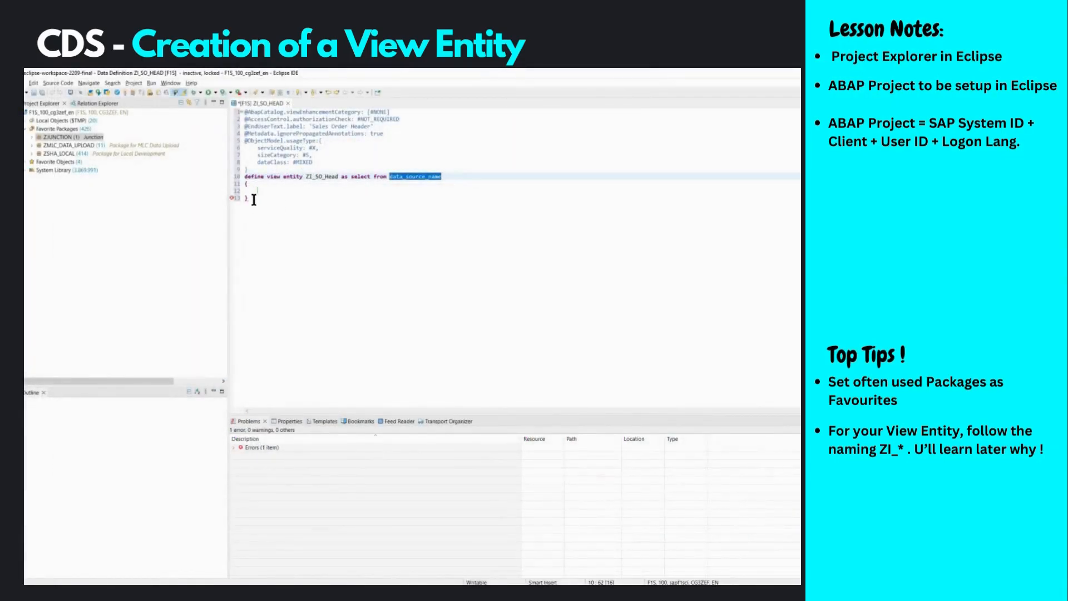
pyautogui.press('ctrl+a')
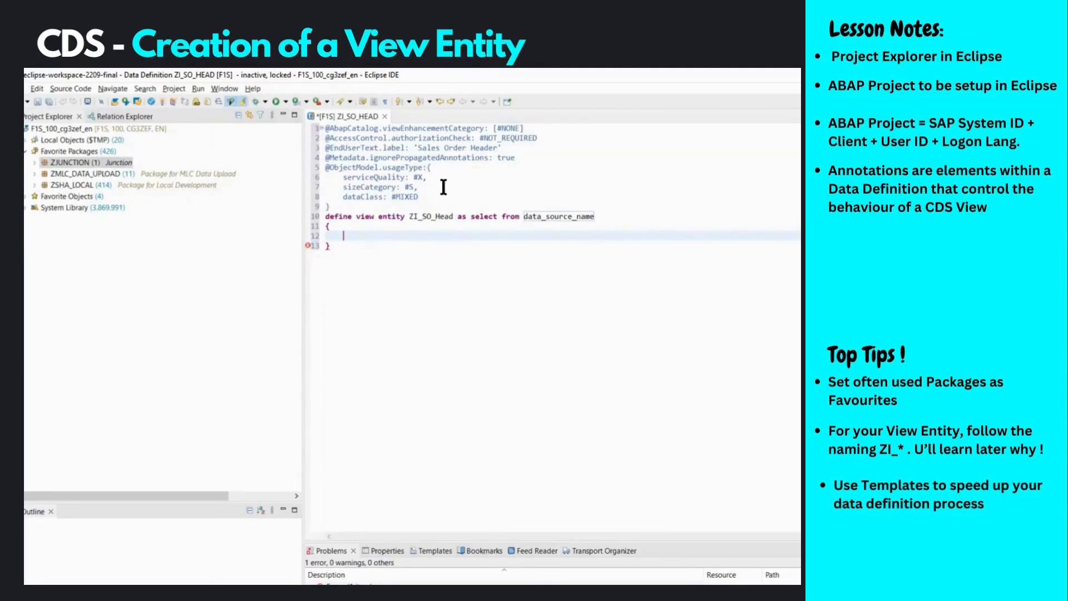
pyautogui.moveTo(447, 186)
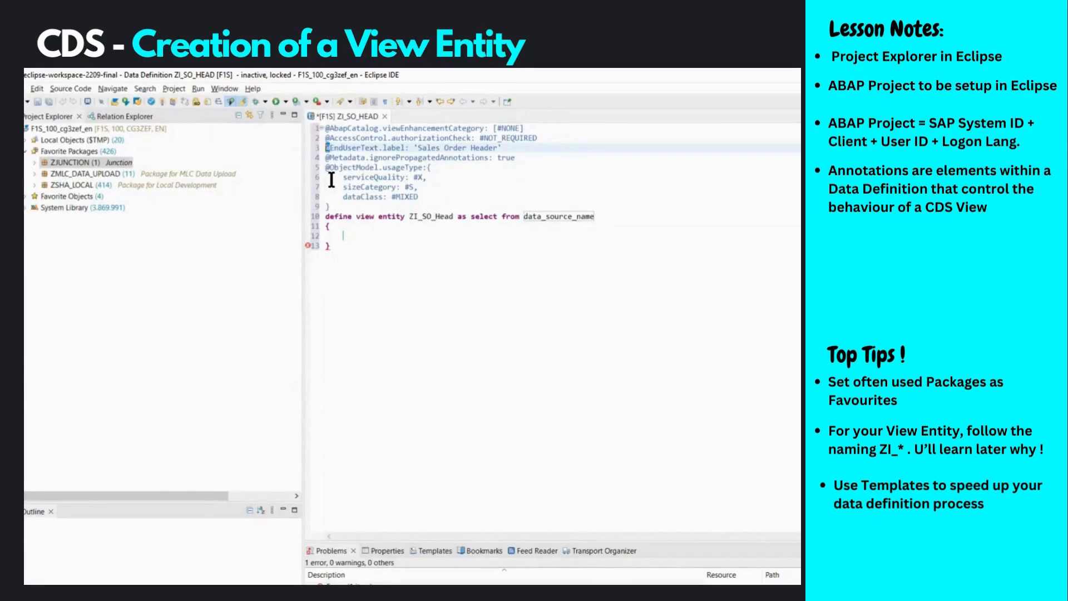
pyautogui.doubleClick(364, 148)
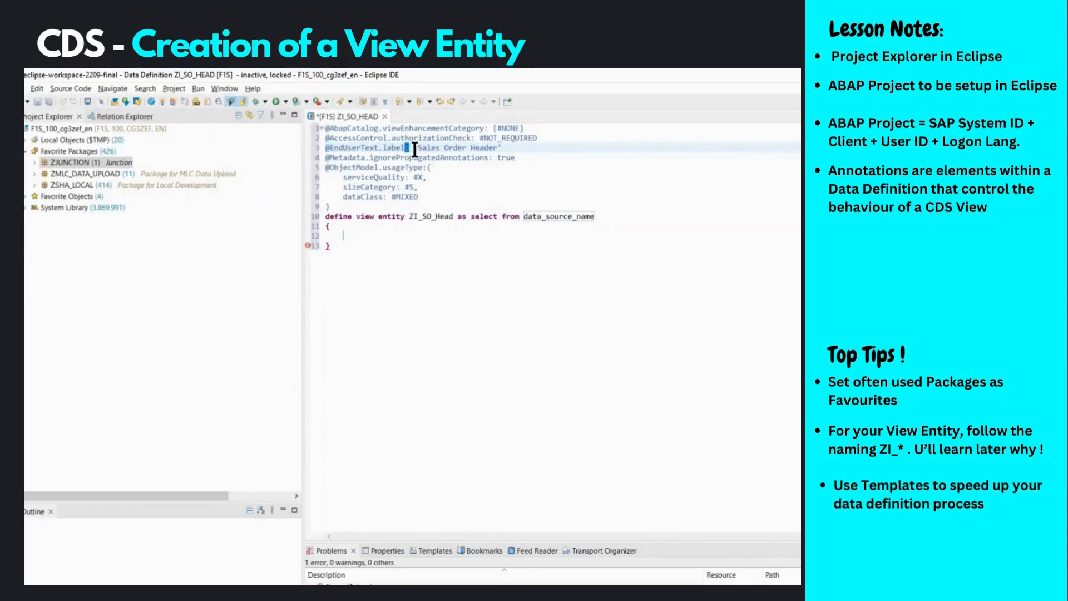
pyautogui.doubleClick(458, 148)
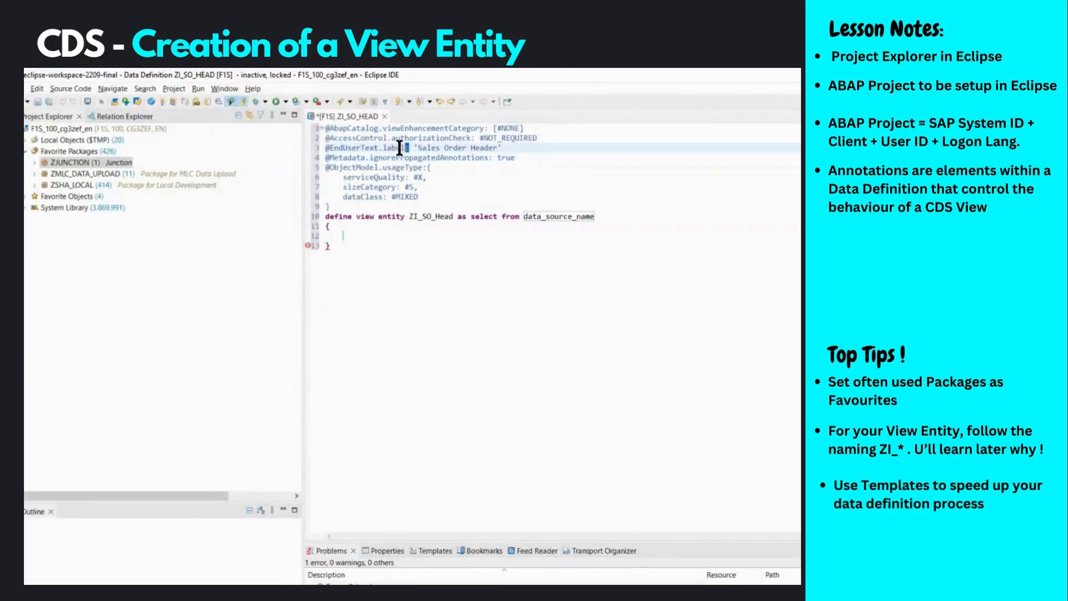
pyautogui.doubleClick(367, 148)
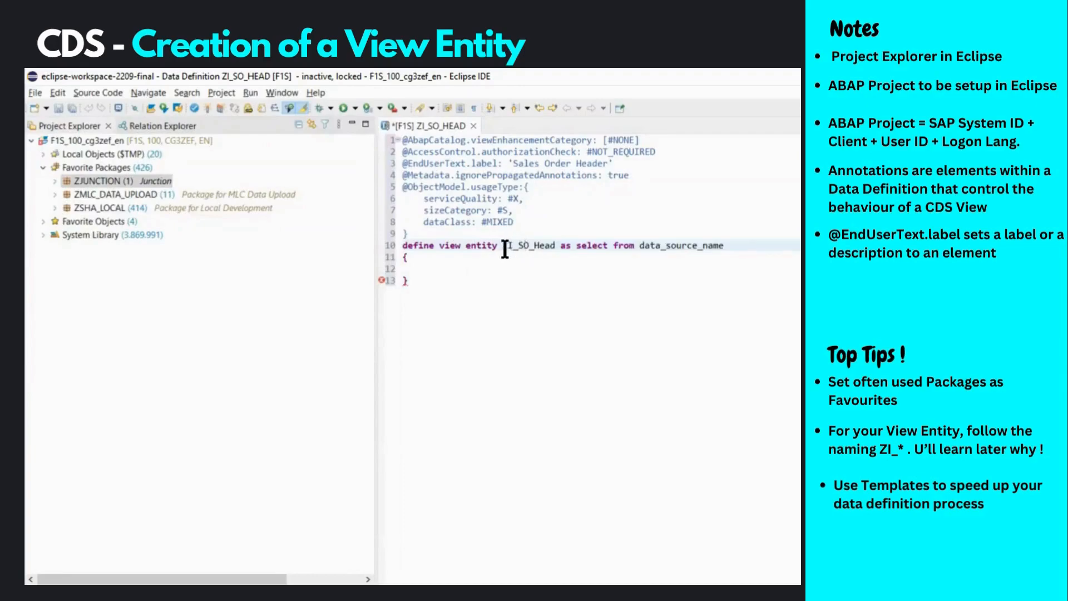
# Replace the placeholder data source with VBAK and start the field list with key vbeln.
pyautogui.doubleClick(514, 245)
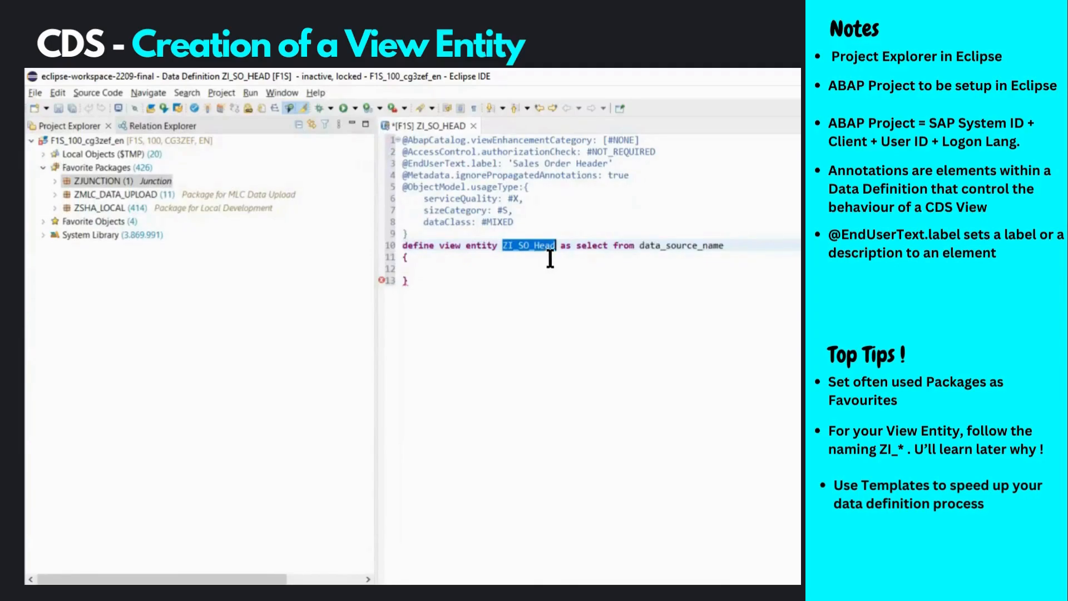
pyautogui.moveTo(605, 264)
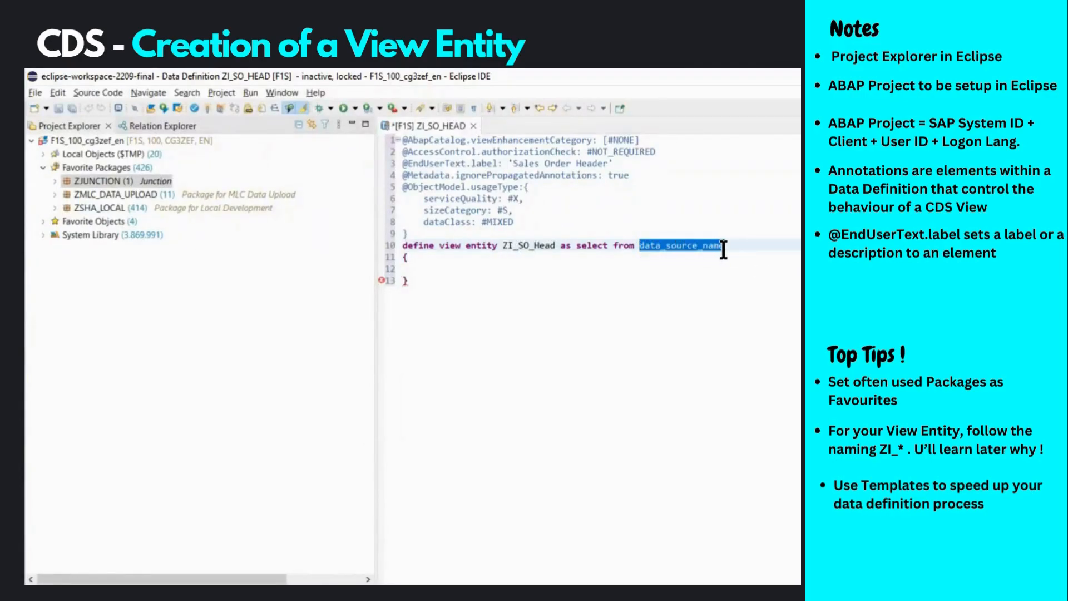
pyautogui.write('VBAK')
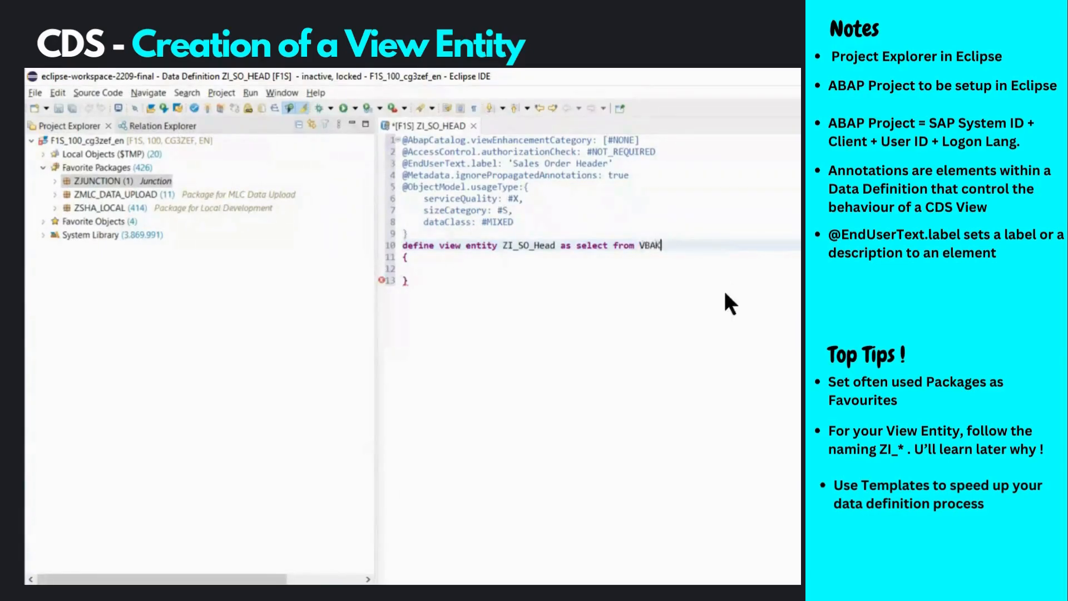
pyautogui.press('enter')
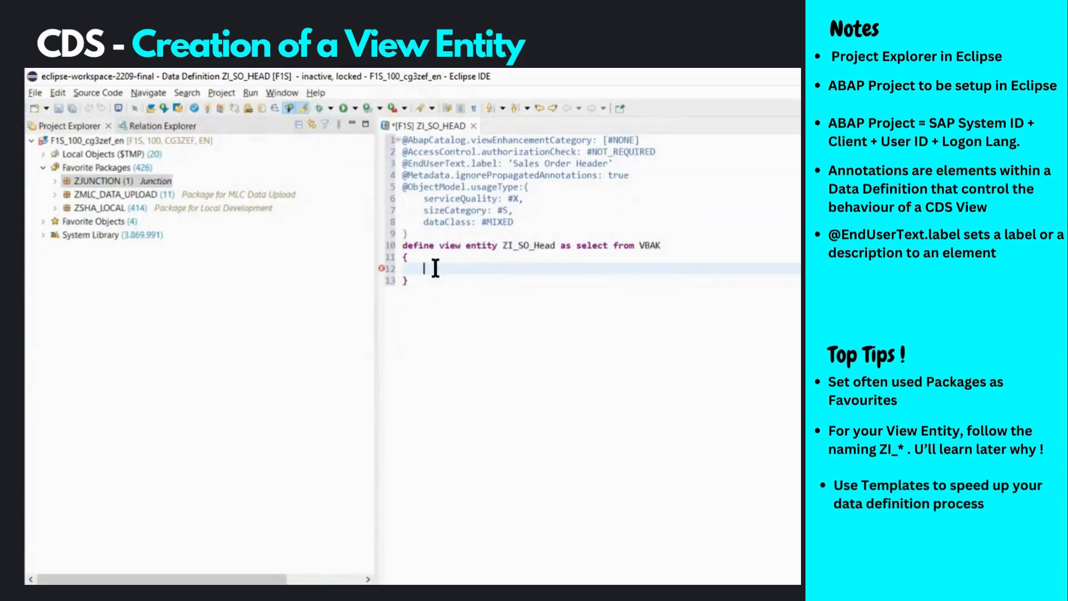
pyautogui.write('key vbeln')
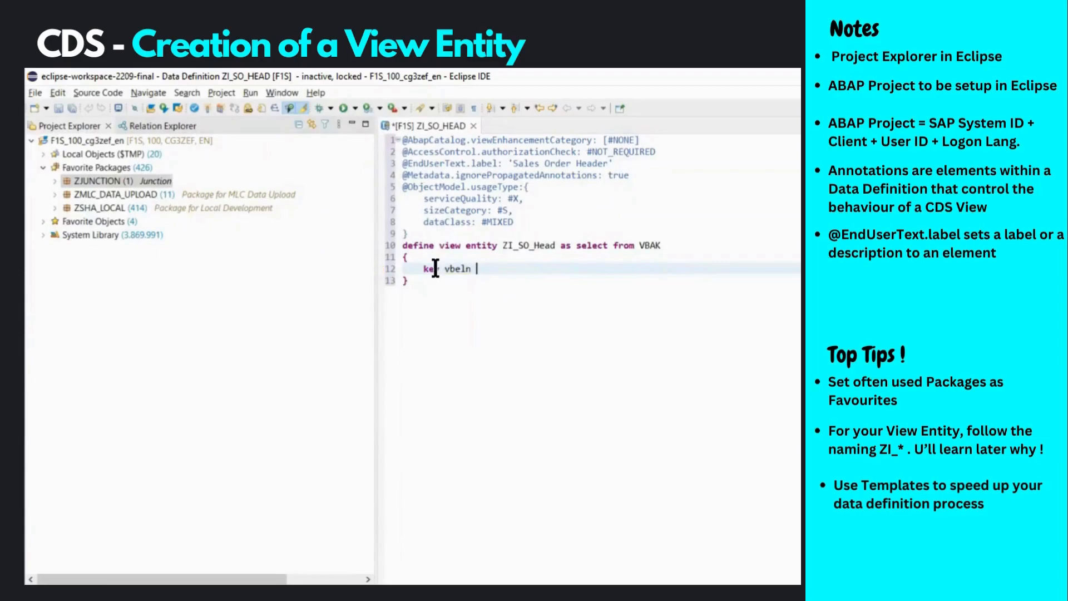
# Alias key vbeln as SalesOrderNumber, end it with a comma, and start a new line.
pyautogui.write('as')
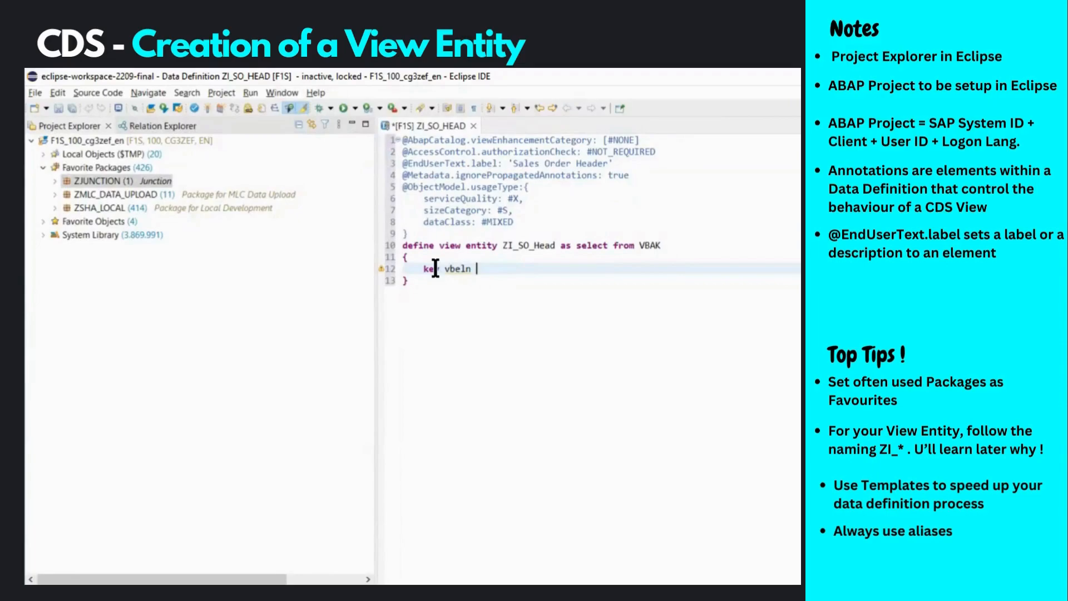
pyautogui.write('as Sales')
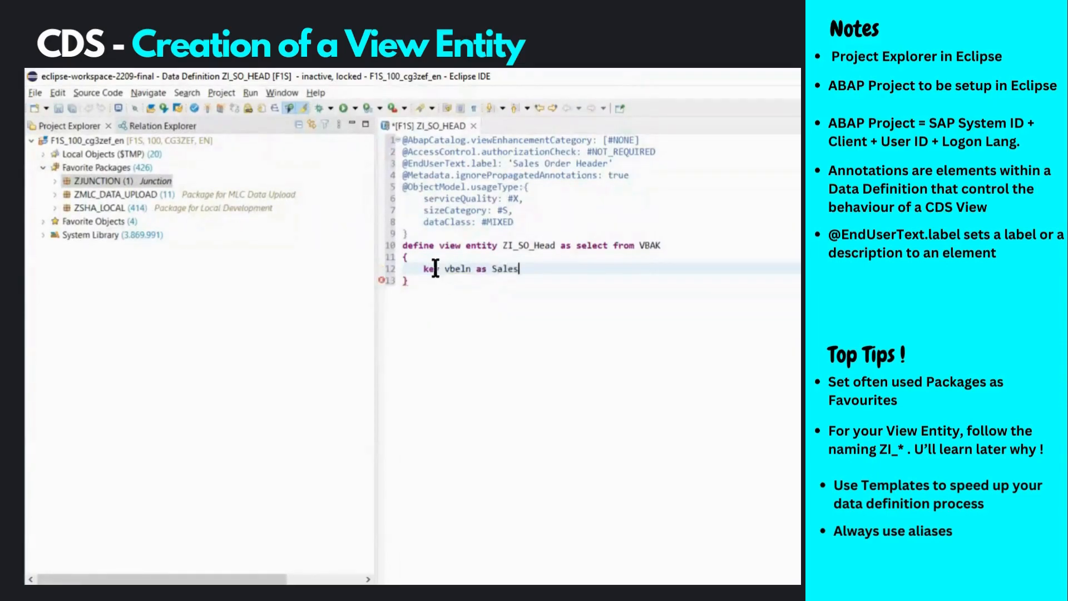
pyautogui.write('Order')
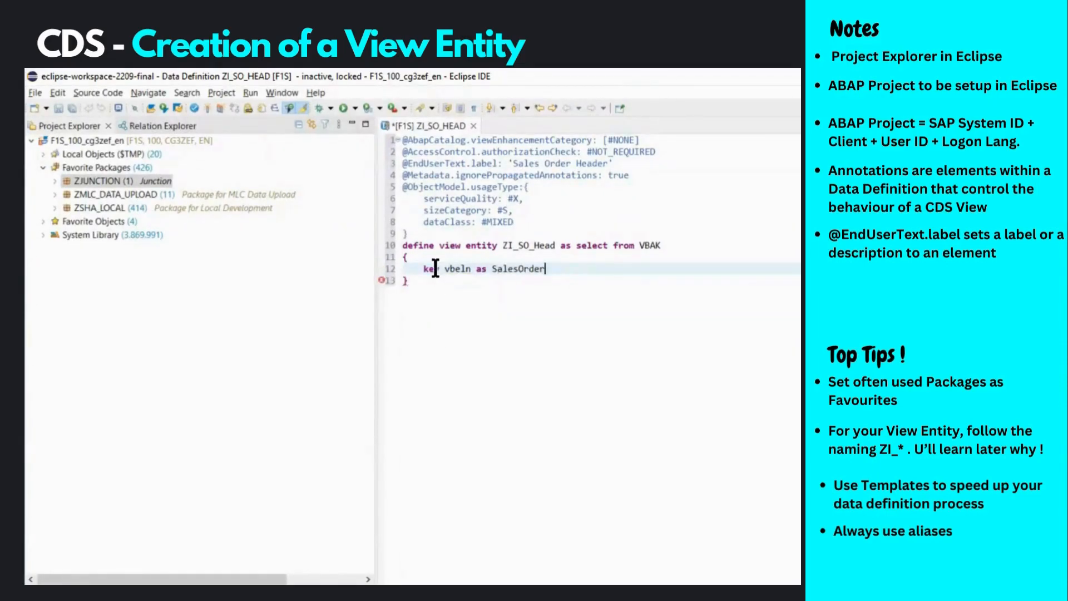
pyautogui.write('Nu')
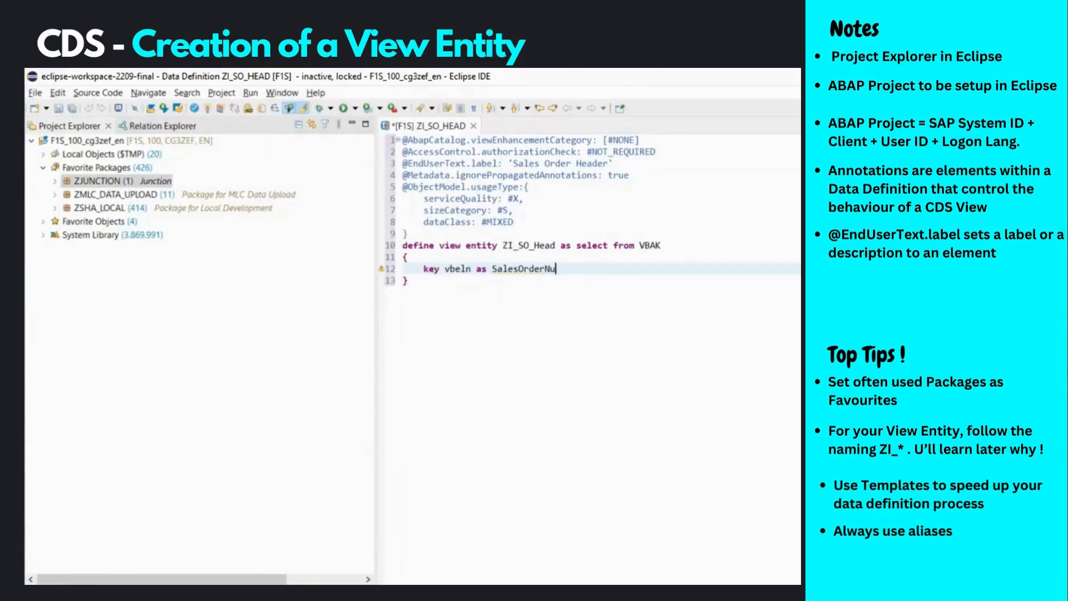
pyautogui.write('mber,')
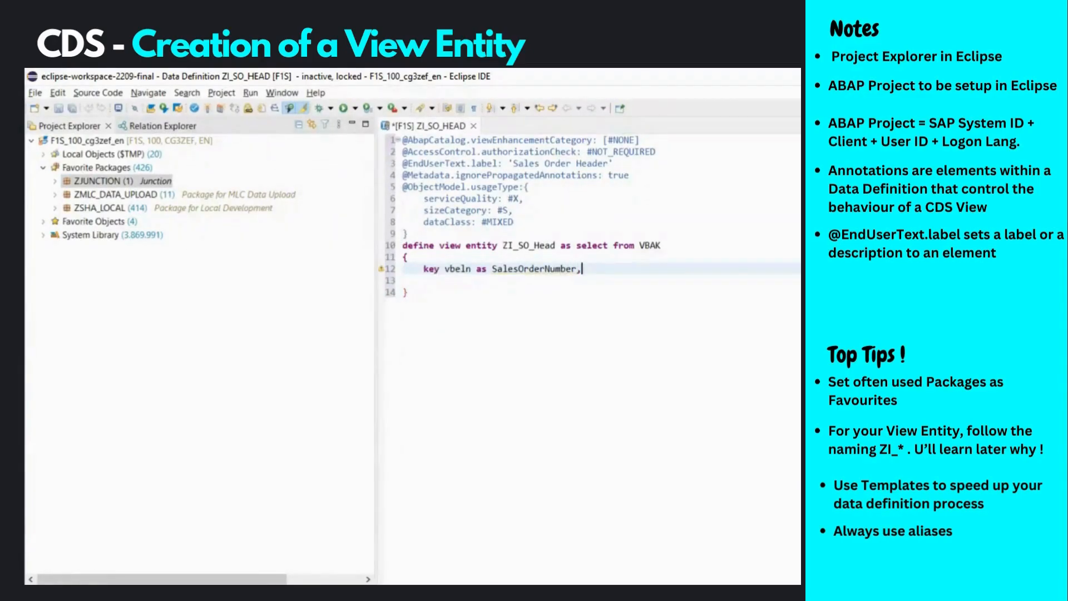
pyautogui.press('Return')
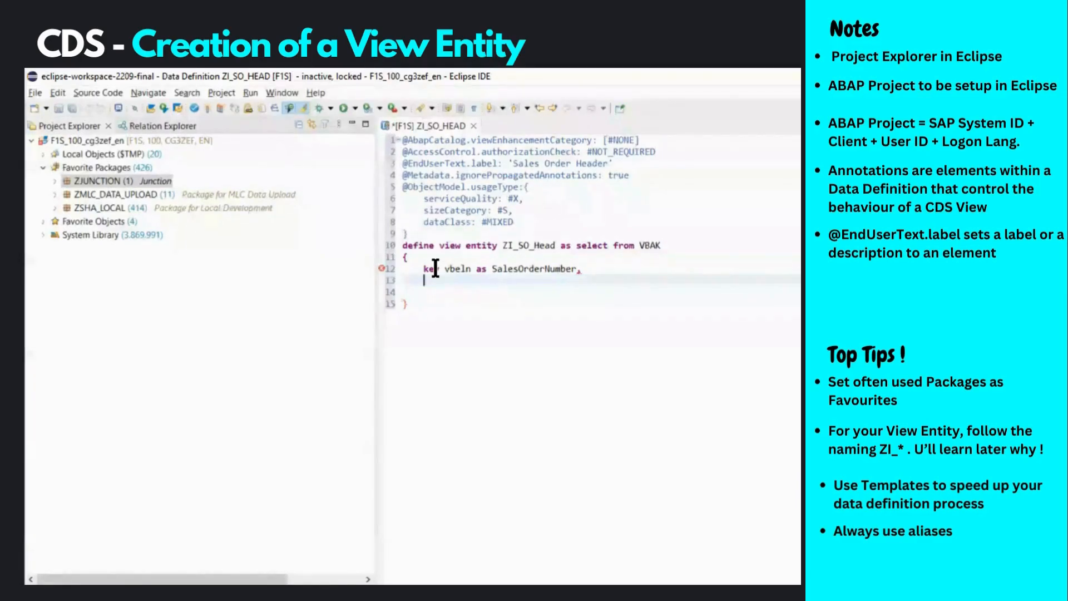
# Add vkorg as SalesOrg, vtweg as DistChannel and spart as Division below the key field.
pyautogui.press('ctrl+space')
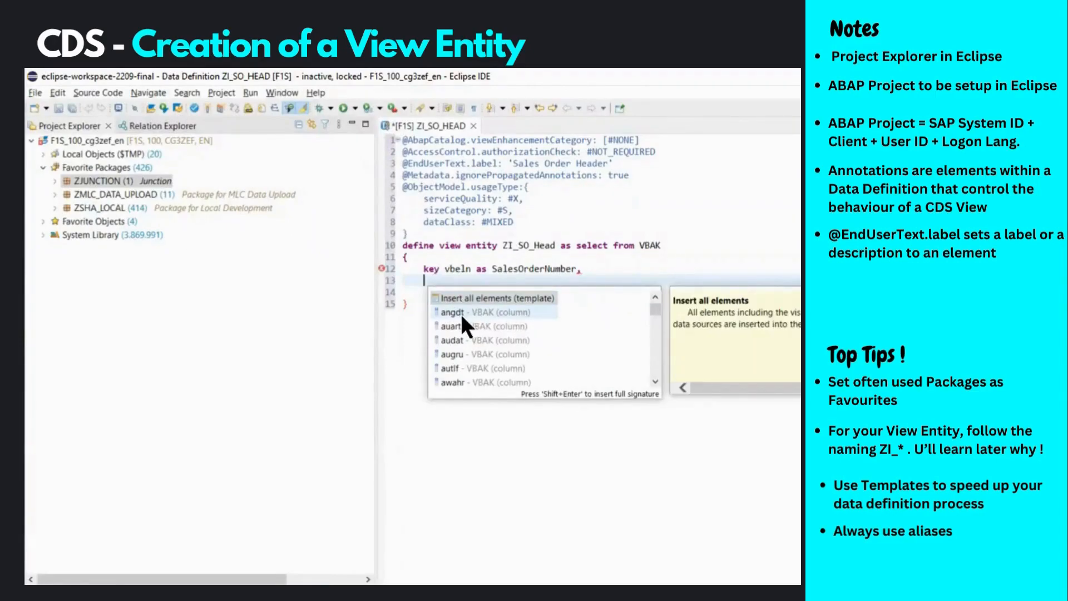
pyautogui.moveTo(466, 326)
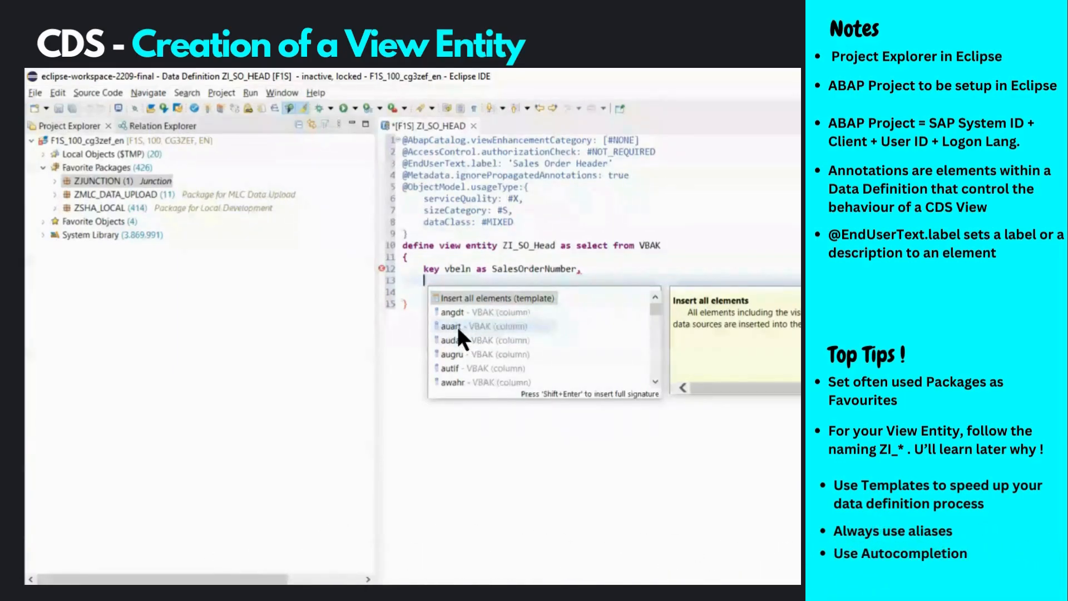
pyautogui.click(477, 325)
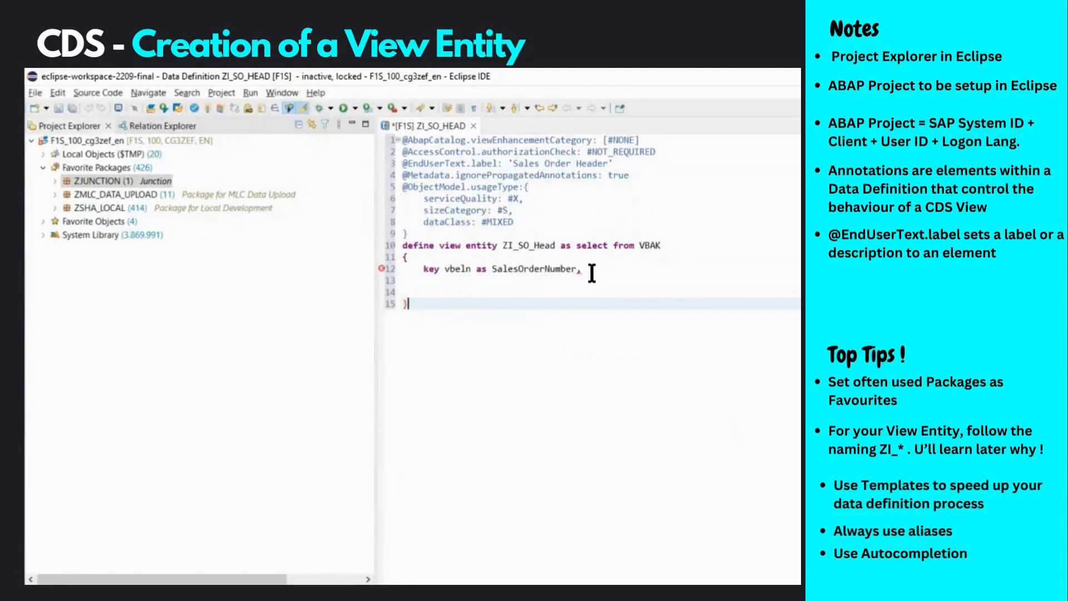
pyautogui.write('vkorg as')
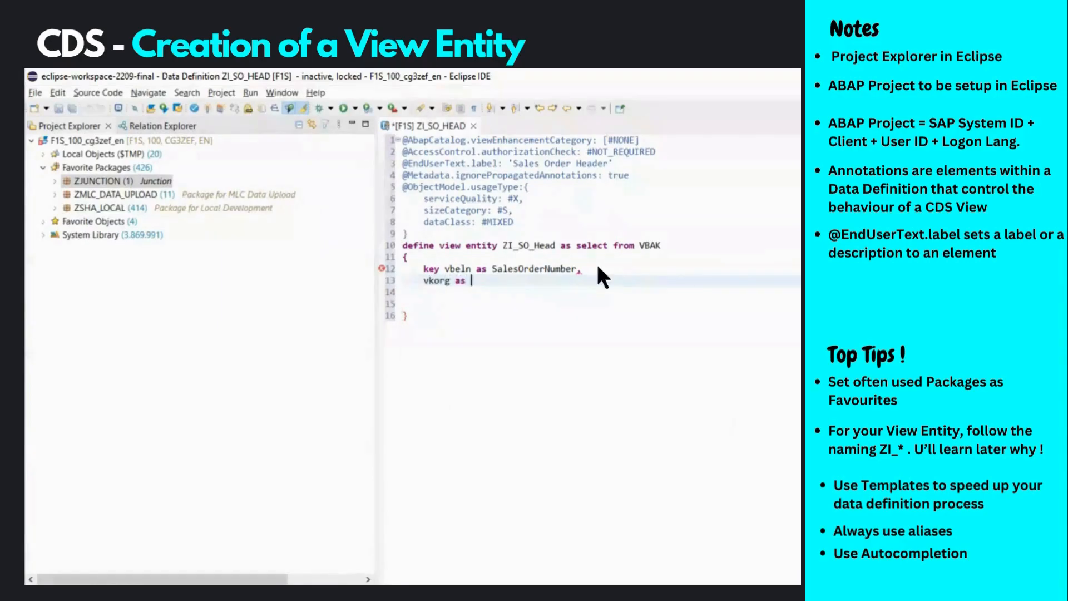
pyautogui.write('Dist')
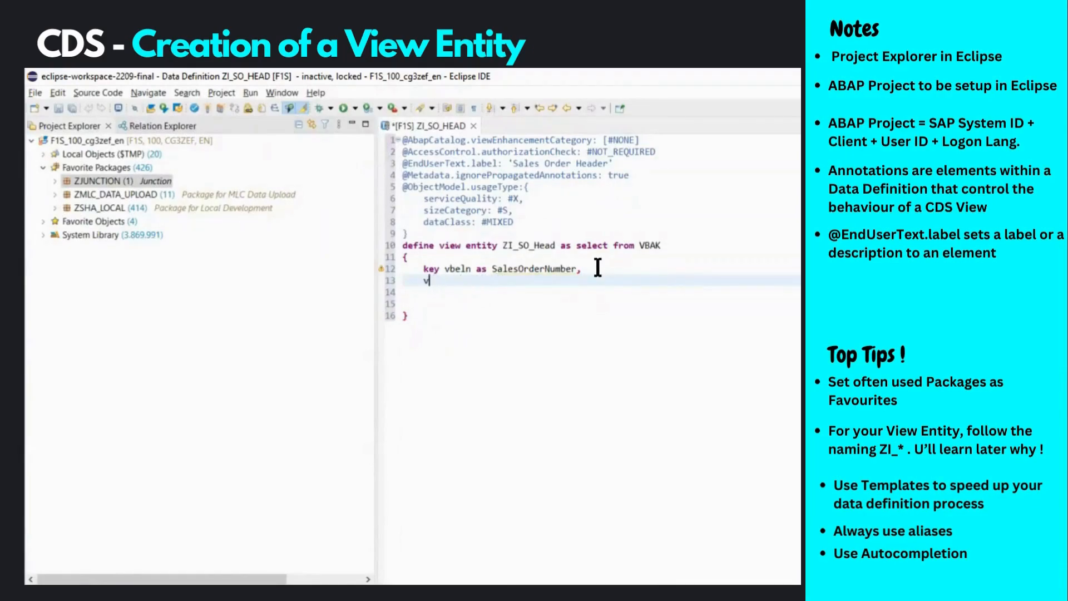
pyautogui.write('vkorg as SalesOrg,')
pyautogui.click(601, 293)
pyautogui.write('vtweg as DistChannel,')
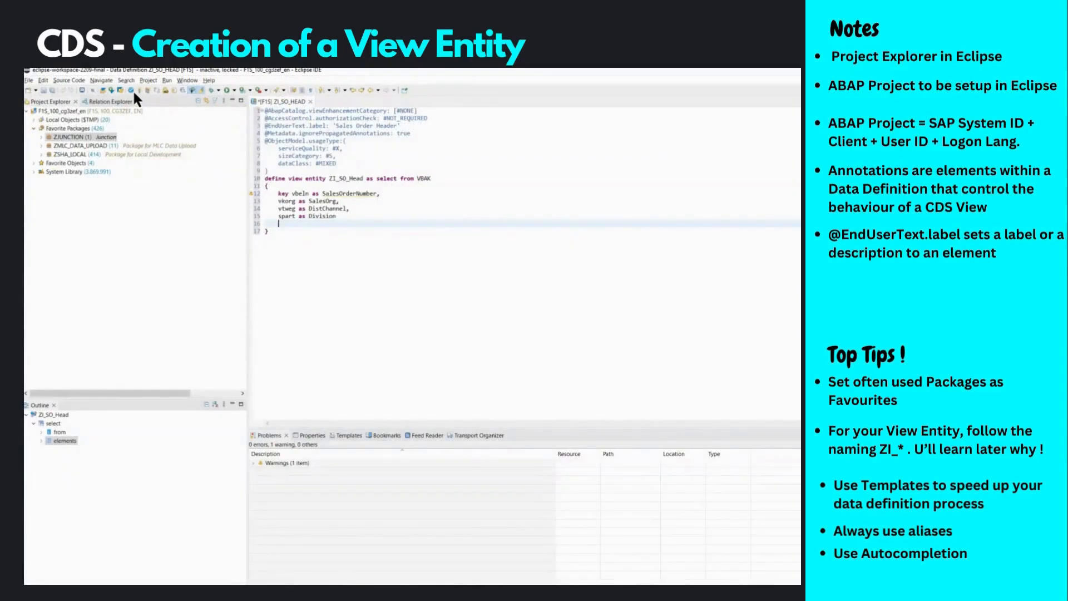
pyautogui.moveTo(130, 89)
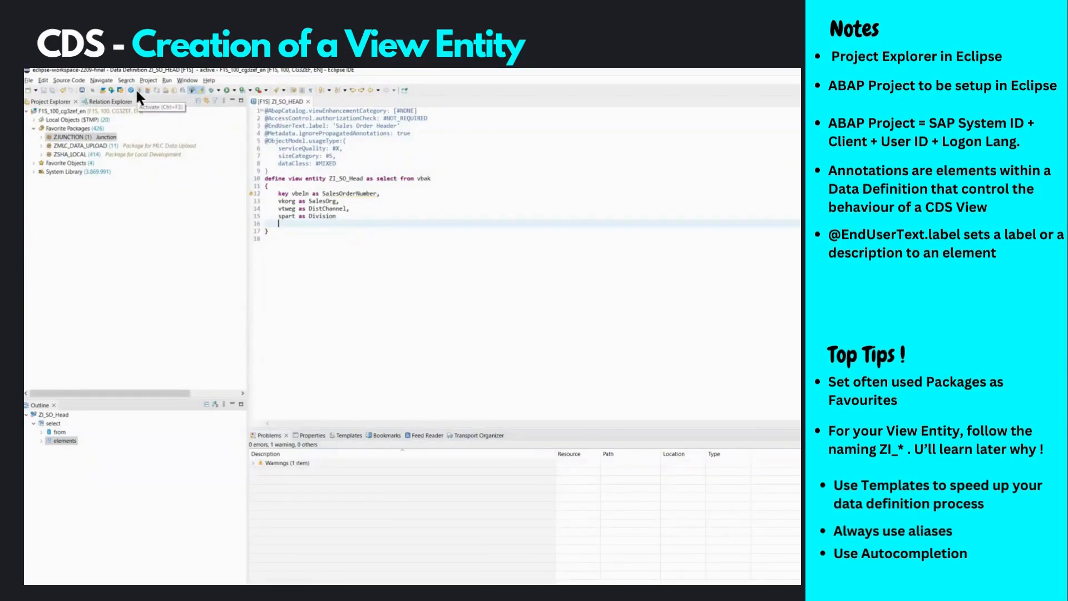
# Activate the ZI_SO_HEAD data definition, leaving one SalesOrderNumber search-help warning, and open the Run menu.
pyautogui.click(122, 89)
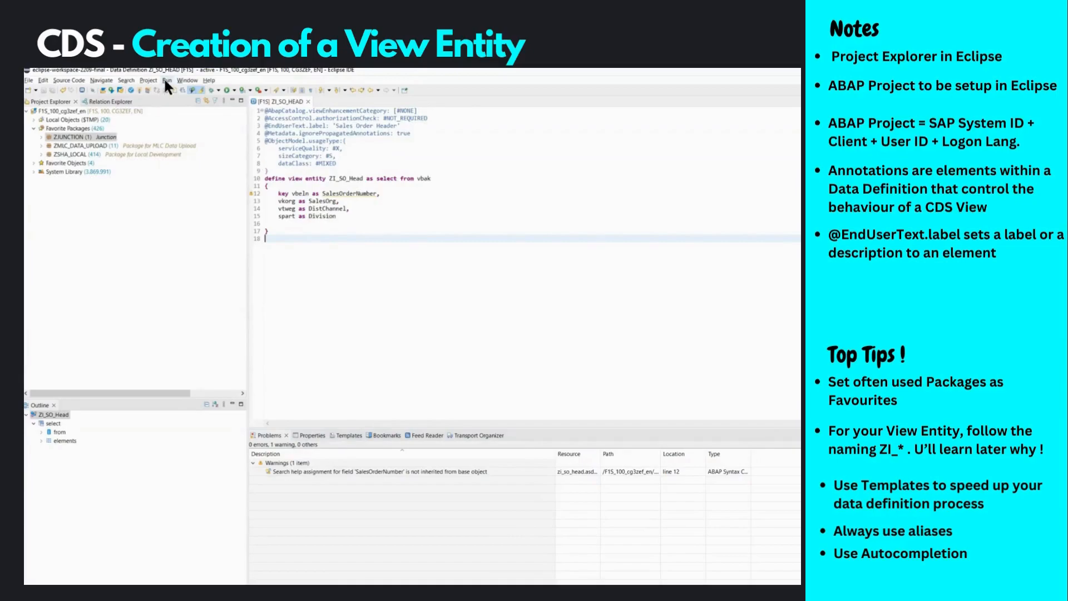
pyautogui.click(167, 79)
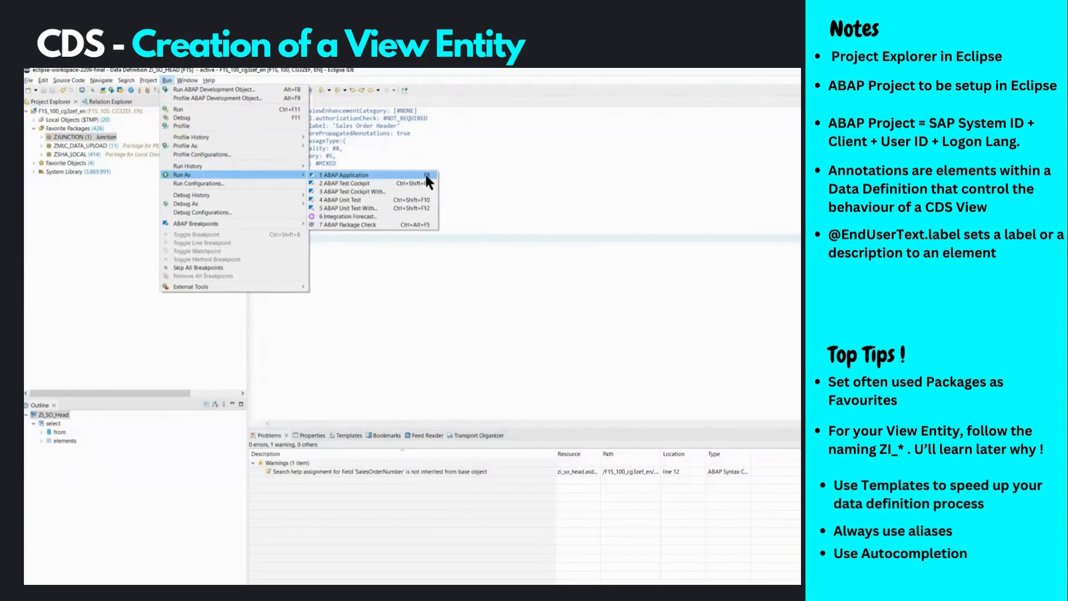
# Run ZI_SO_HEAD as an ABAP Application to open its Data Preview.
pyautogui.click(344, 174)
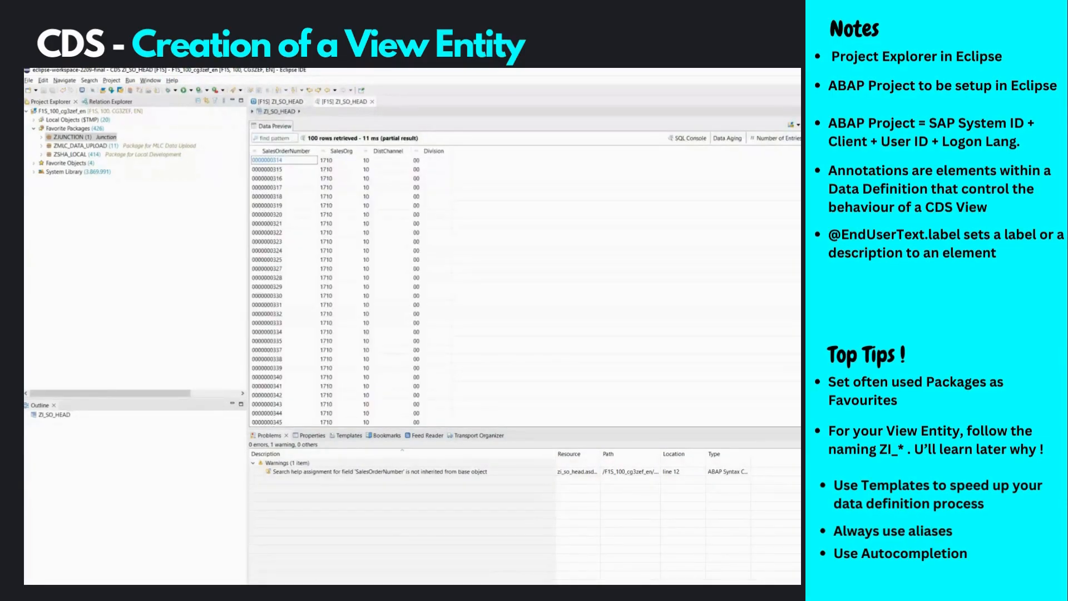
pyautogui.moveTo(541, 250)
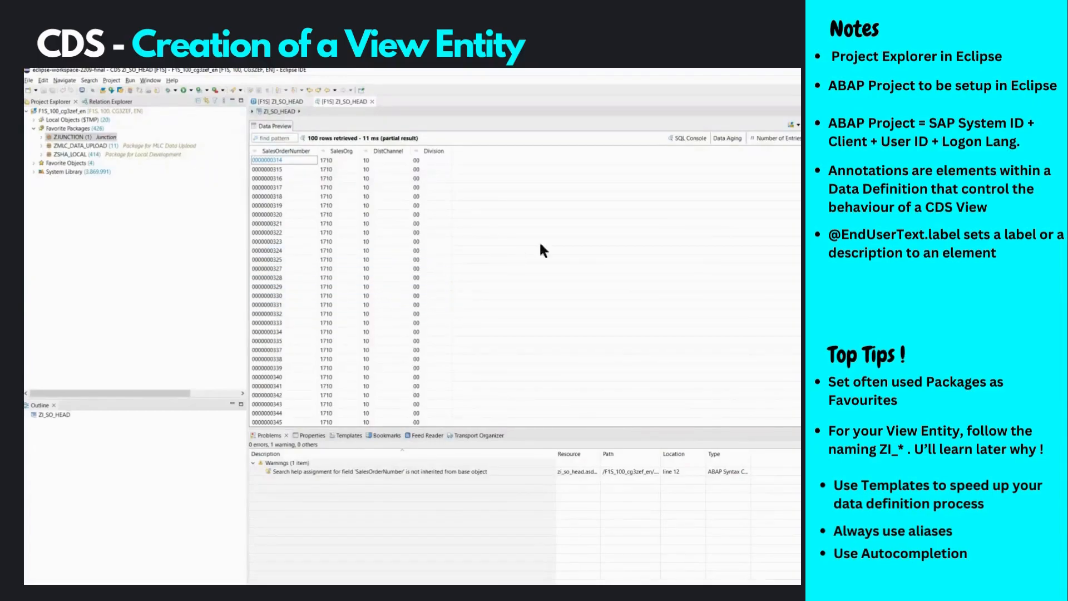
pyautogui.moveTo(545, 326)
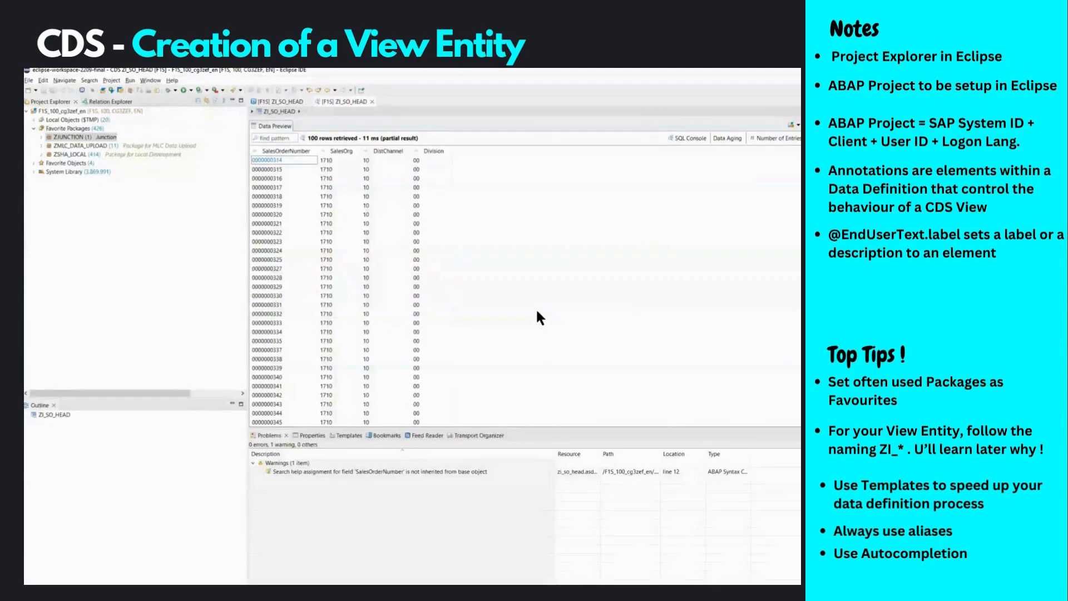
pyautogui.moveTo(501, 321)
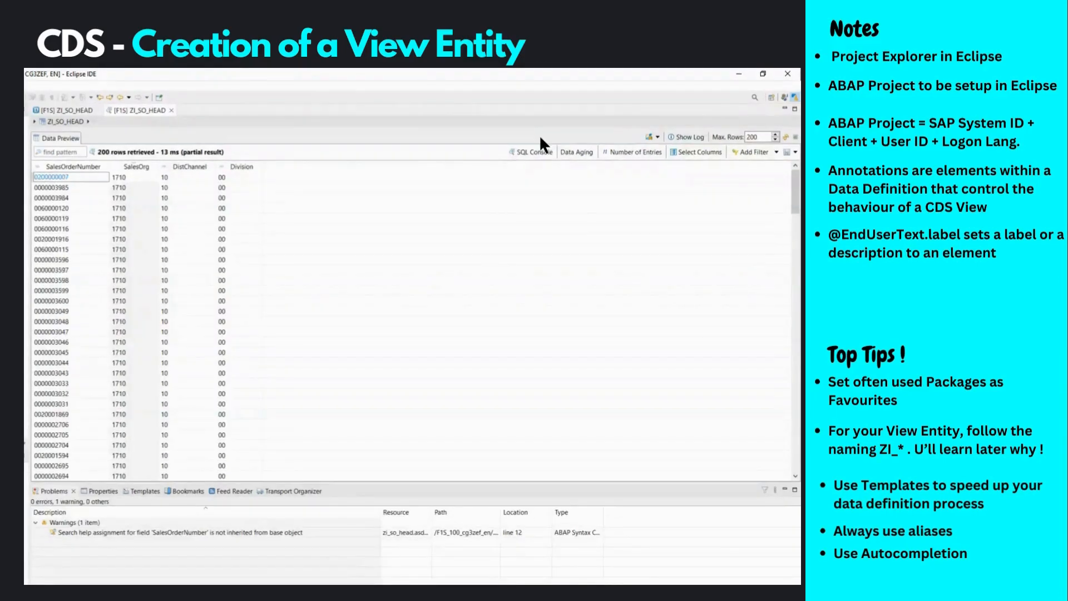
# Add a SalesOrg filter with value 1010 to the ZI_SO_HEAD Data Preview.
pyautogui.click(753, 152)
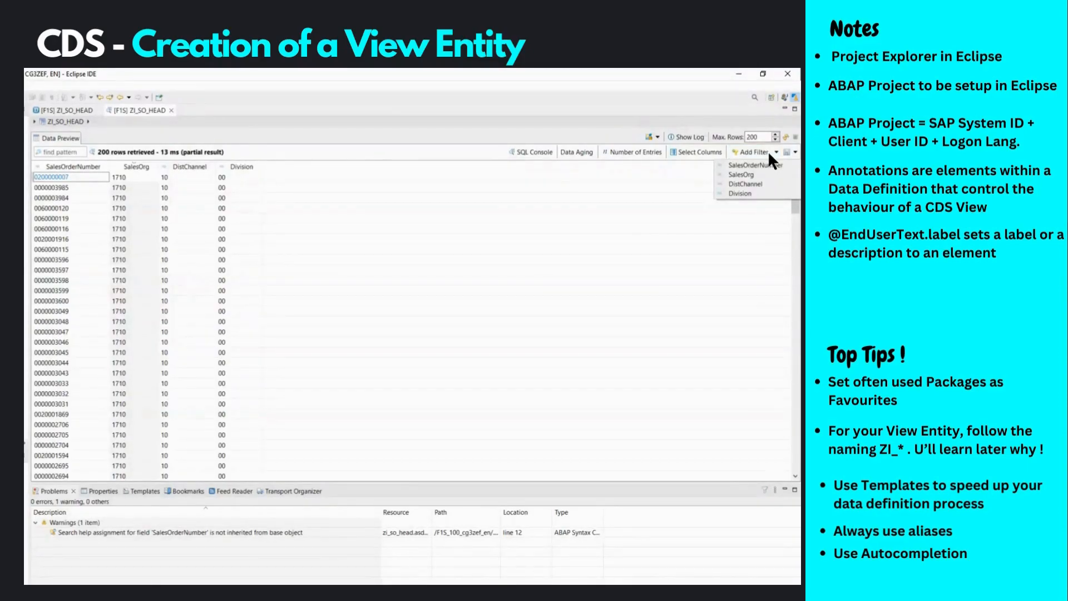
pyautogui.click(740, 174)
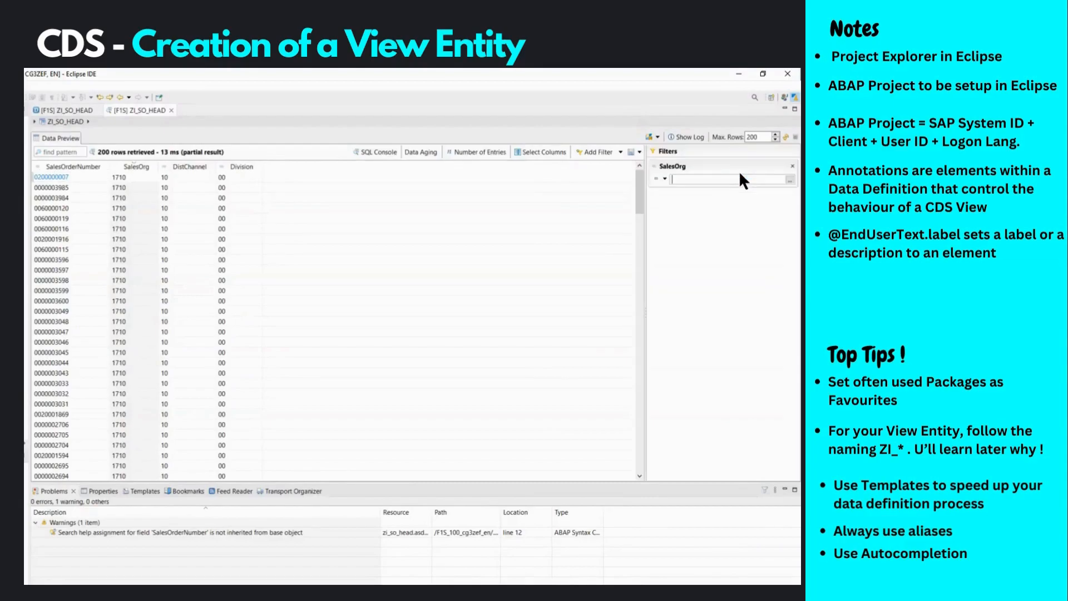
pyautogui.moveTo(701, 194)
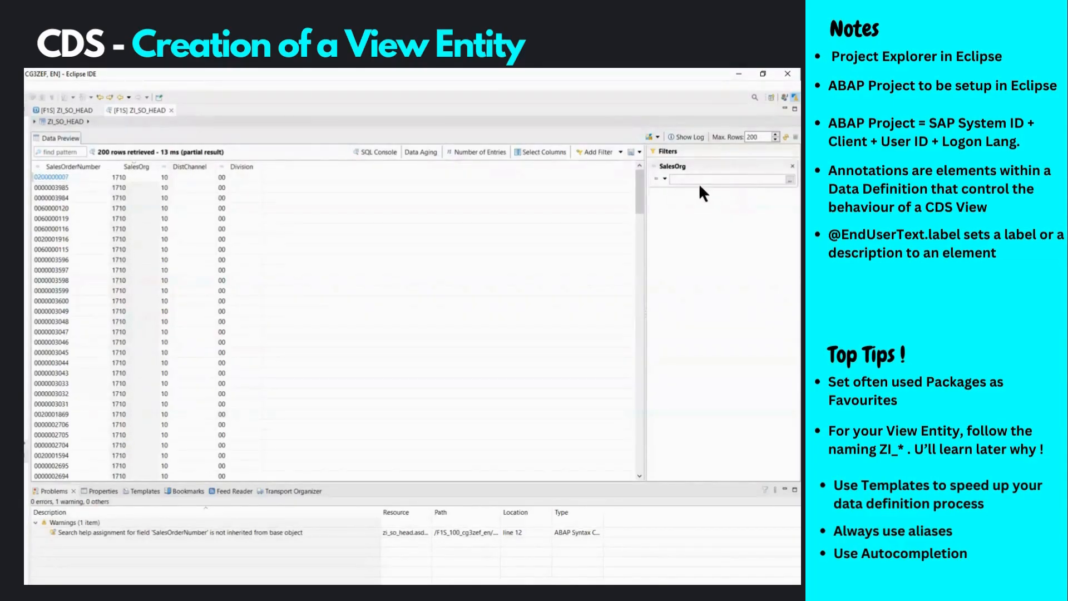
pyautogui.write('1010')
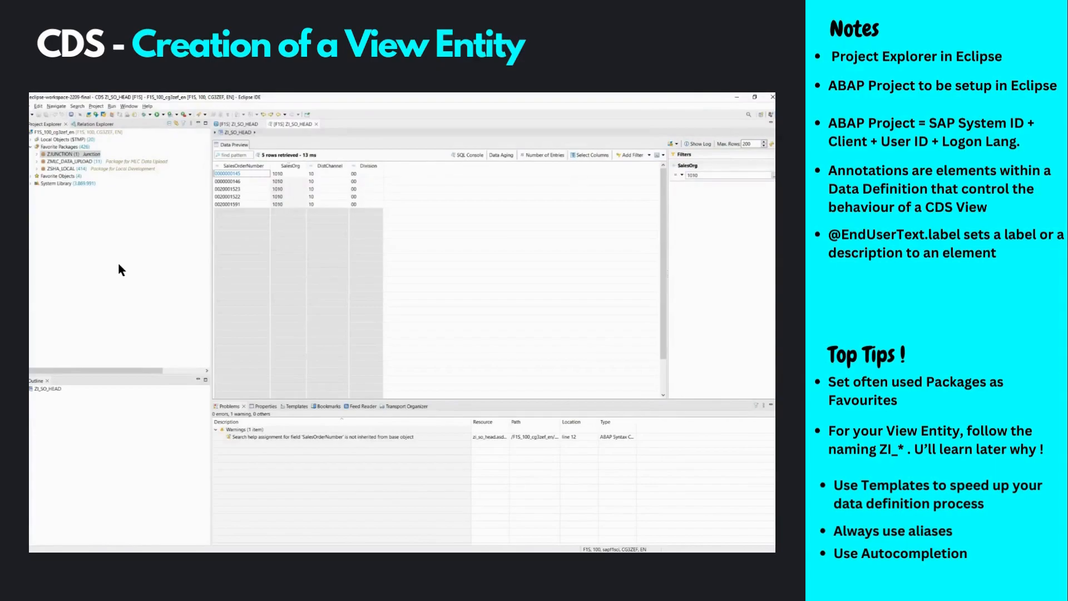
pyautogui.moveTo(61, 198)
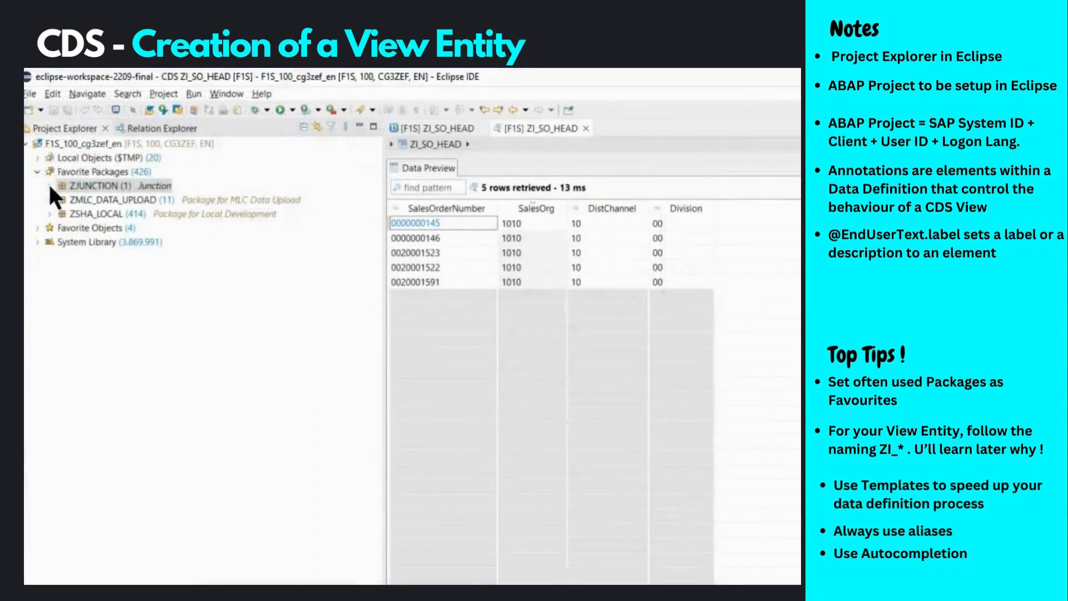
# Expand ZJUNCTION, Core Data Services and Data Definitions in Project Explorer.
pyautogui.click(39, 185)
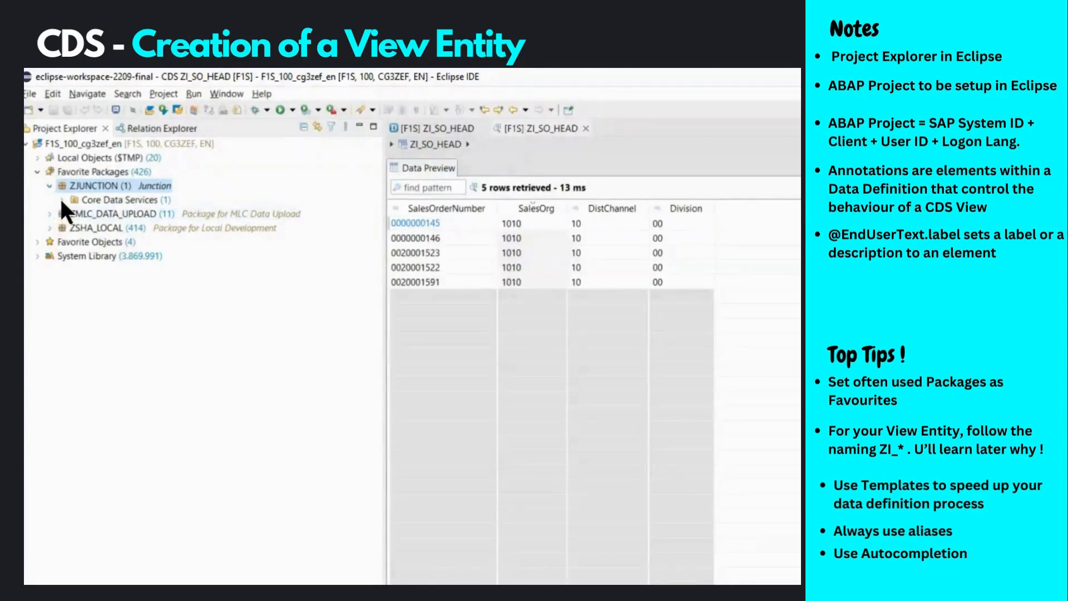
pyautogui.click(75, 199)
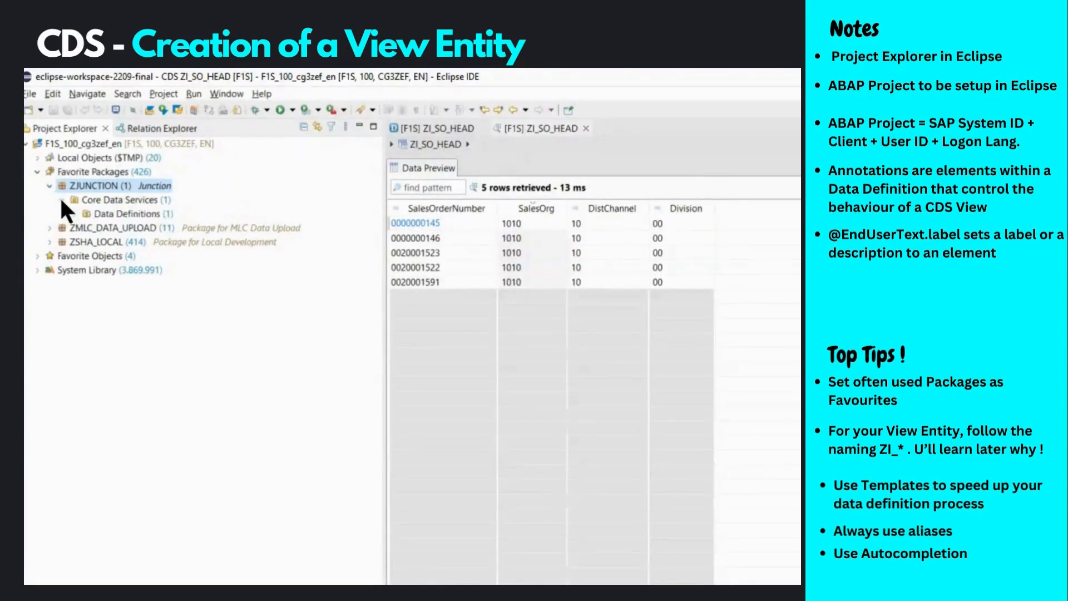
pyautogui.click(56, 200)
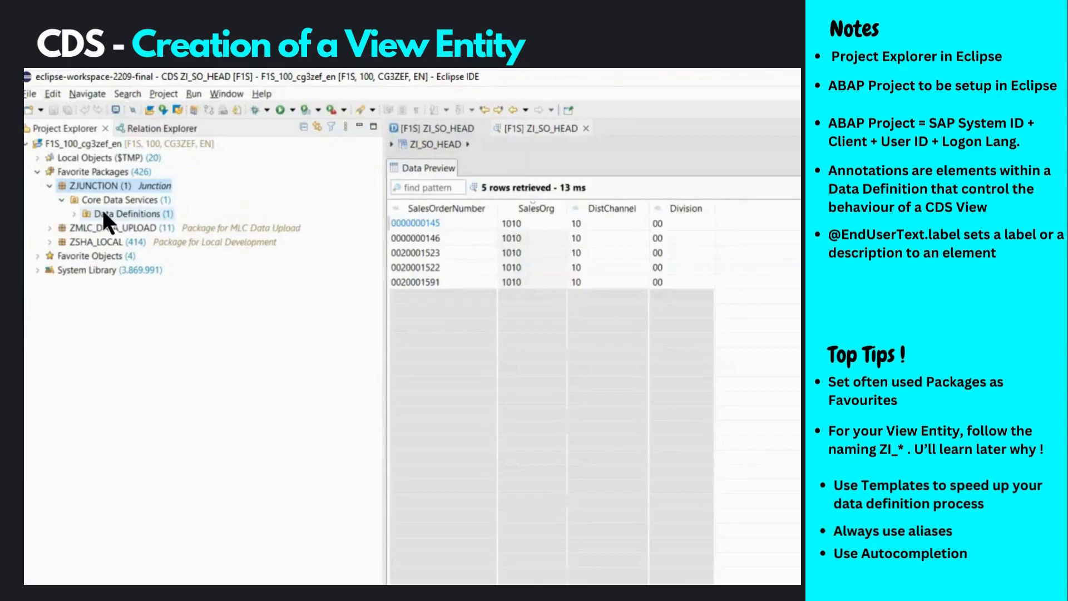
pyautogui.click(72, 213)
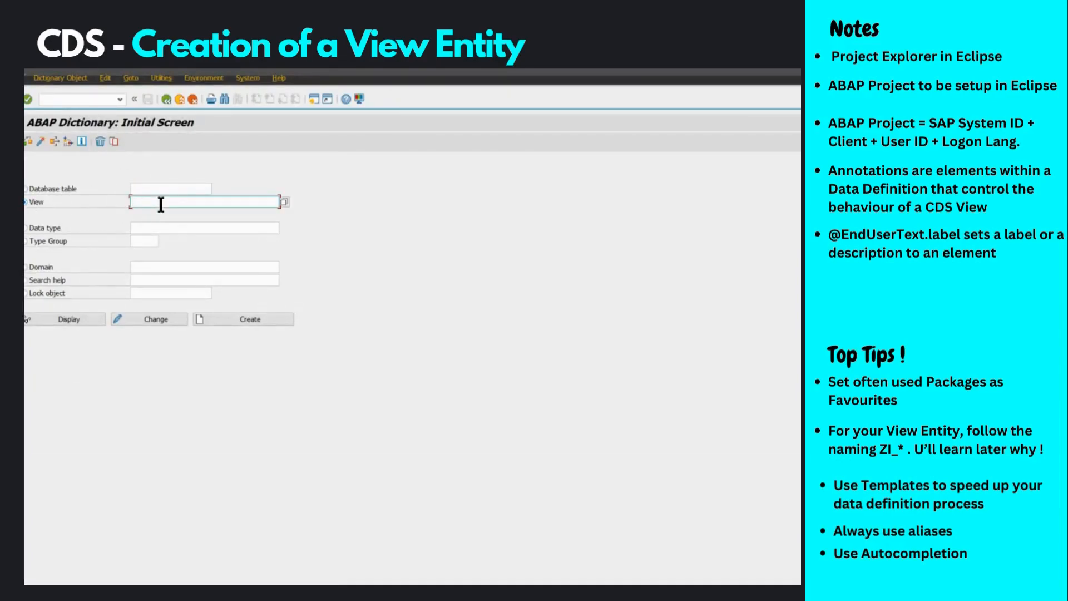
# Display view ZI_SO_HEAD in SE11 and view its Properties tab.
pyautogui.write('zi_so_ne')
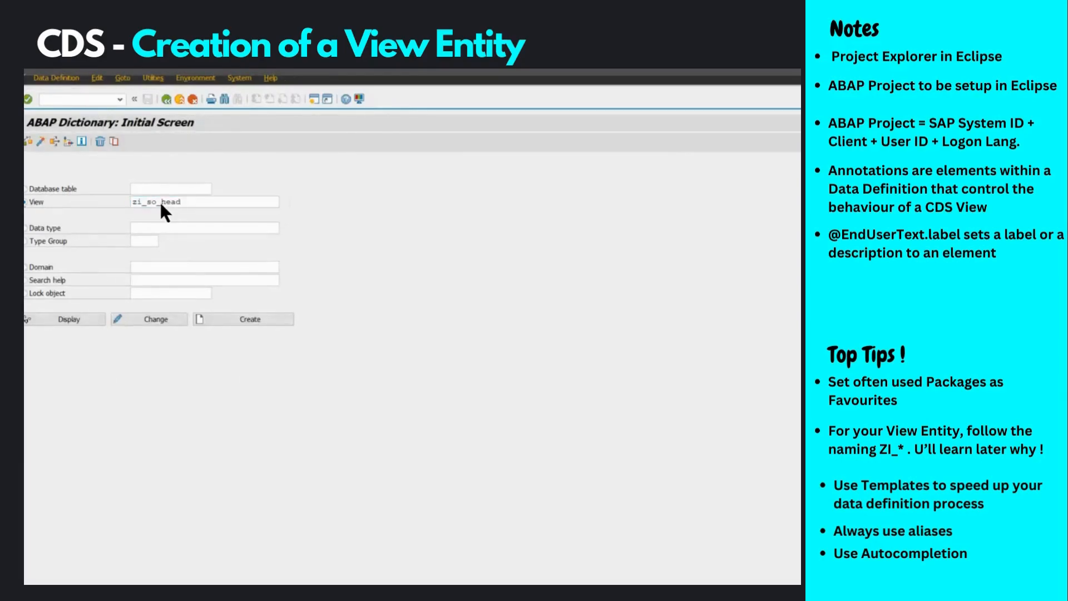
pyautogui.click(68, 319)
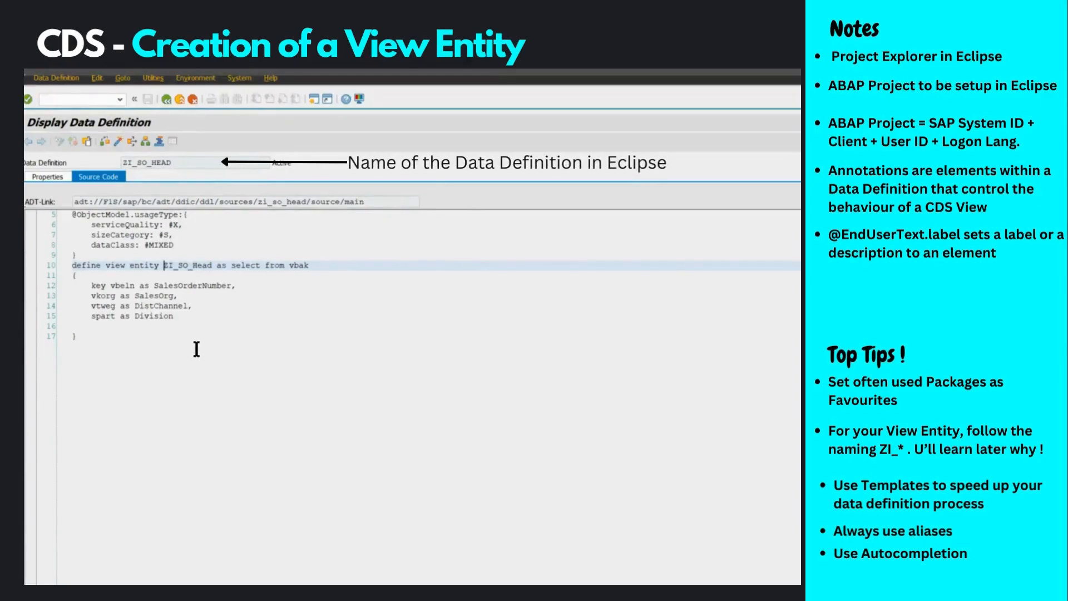
pyautogui.moveTo(489, 279)
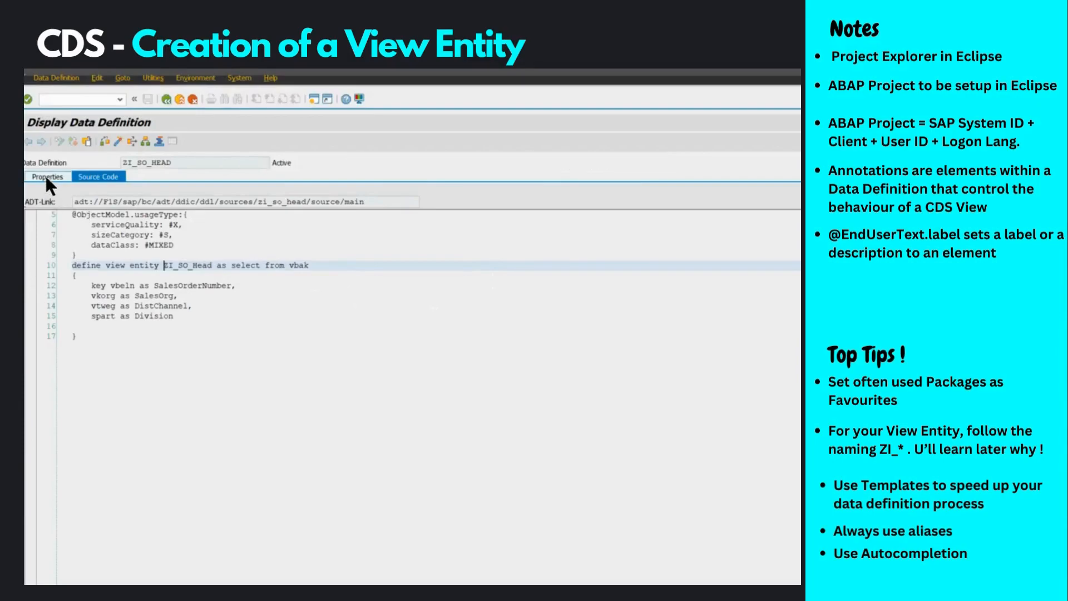
pyautogui.click(46, 177)
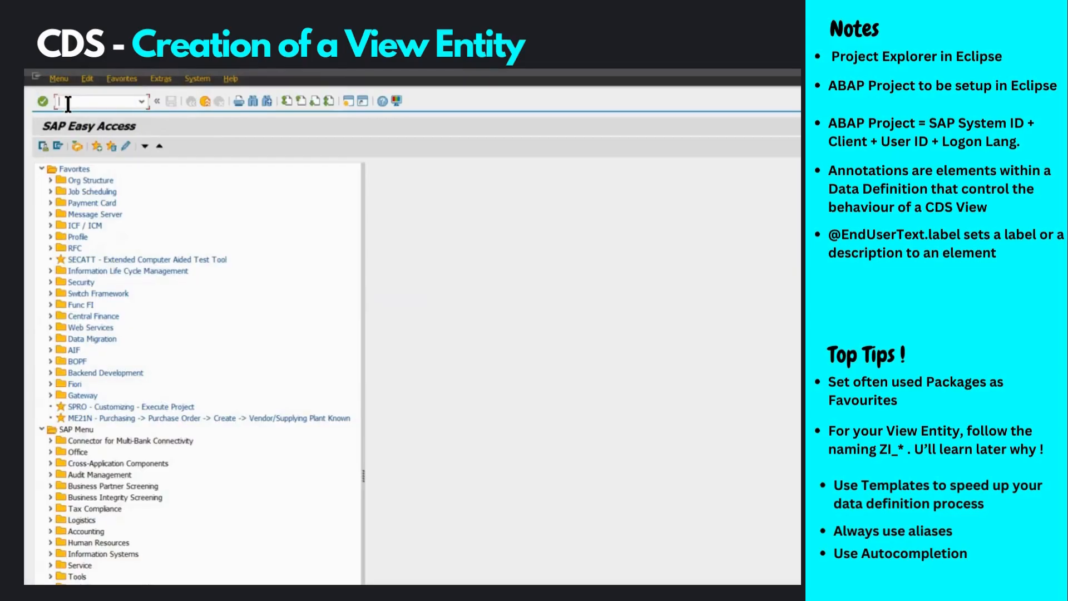
# List workbench requests in SE09 and expand the Data Definition Language Source under task F1SK901257.
pyautogui.write('se09')
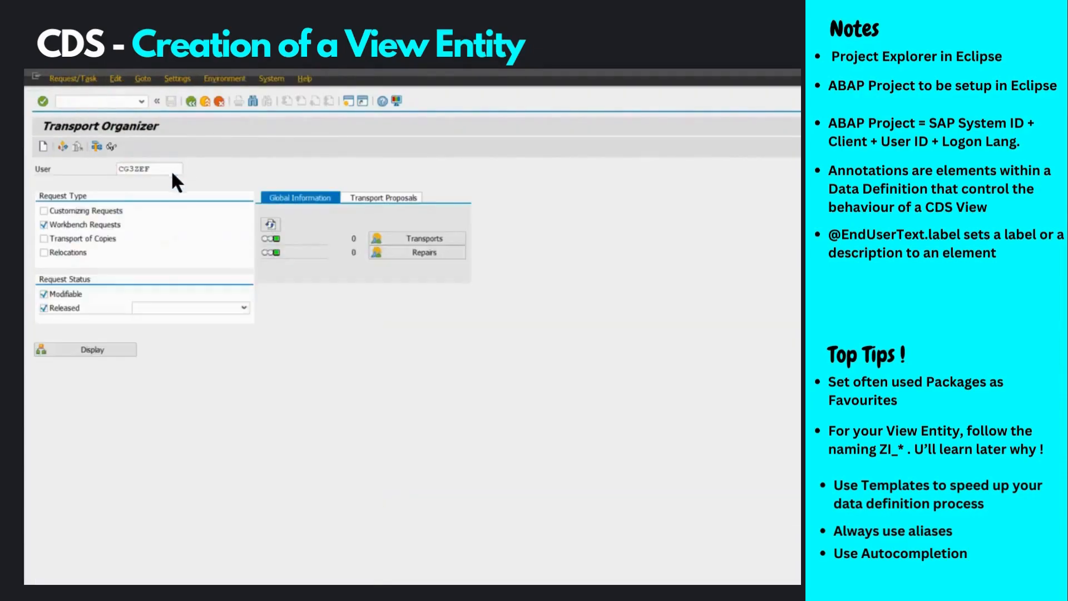
pyautogui.click(92, 348)
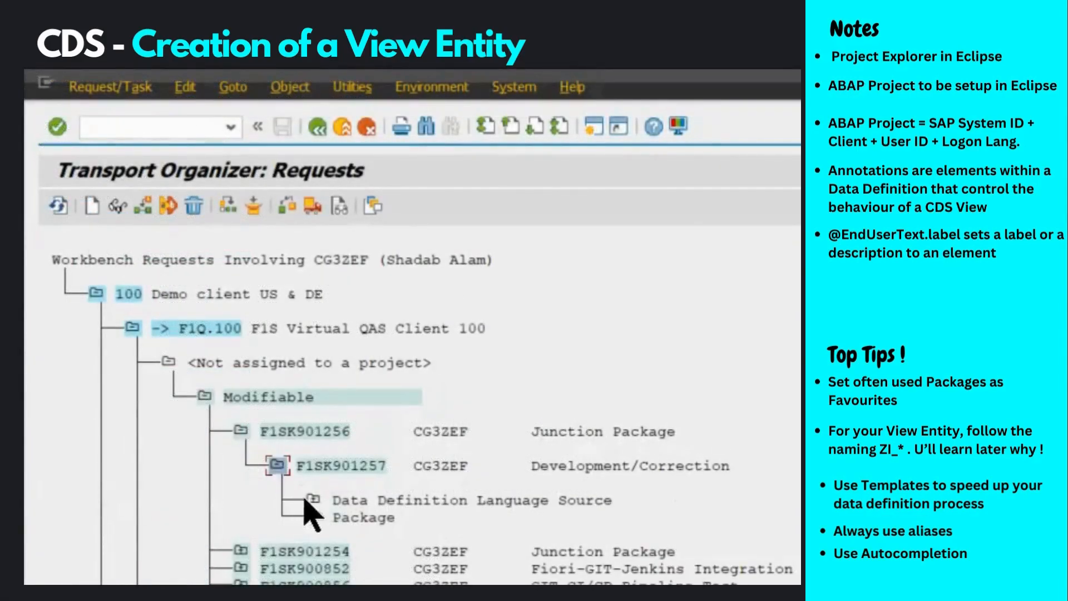
pyautogui.click(314, 500)
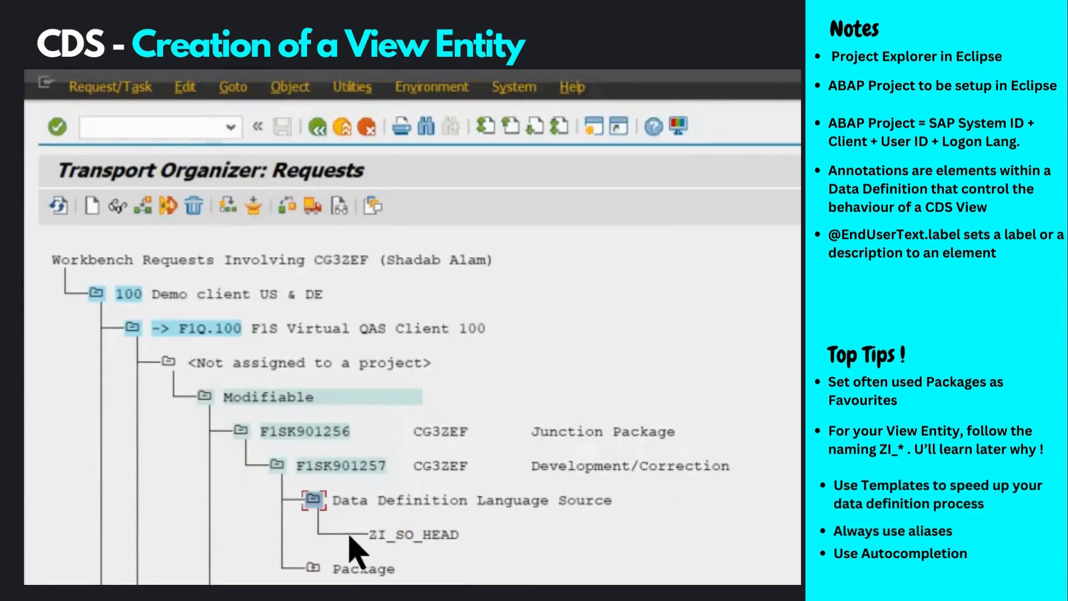
pyautogui.moveTo(340, 535)
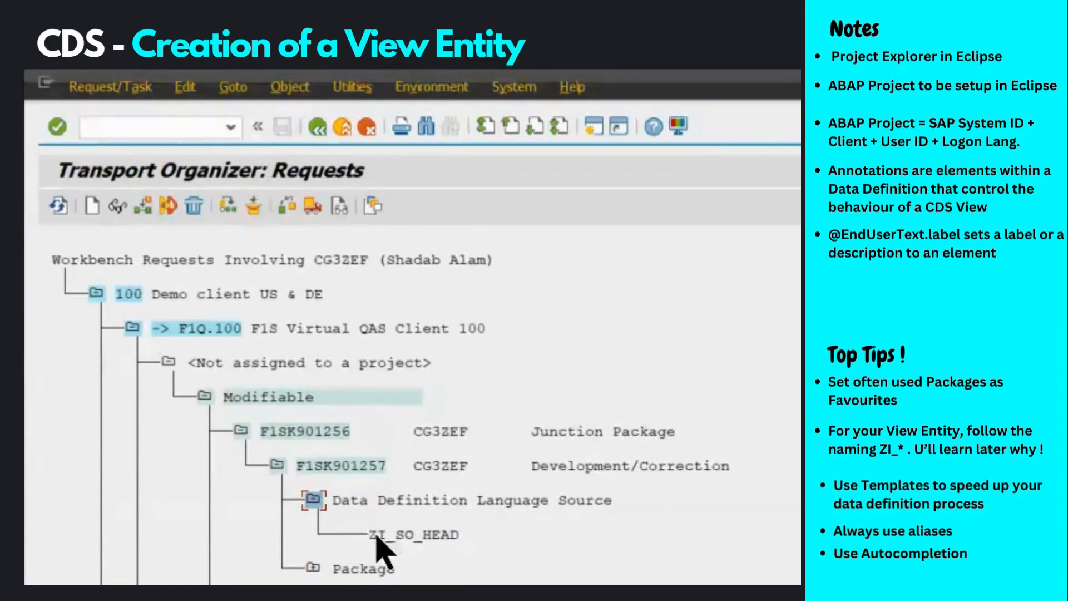
pyautogui.moveTo(81, 580)
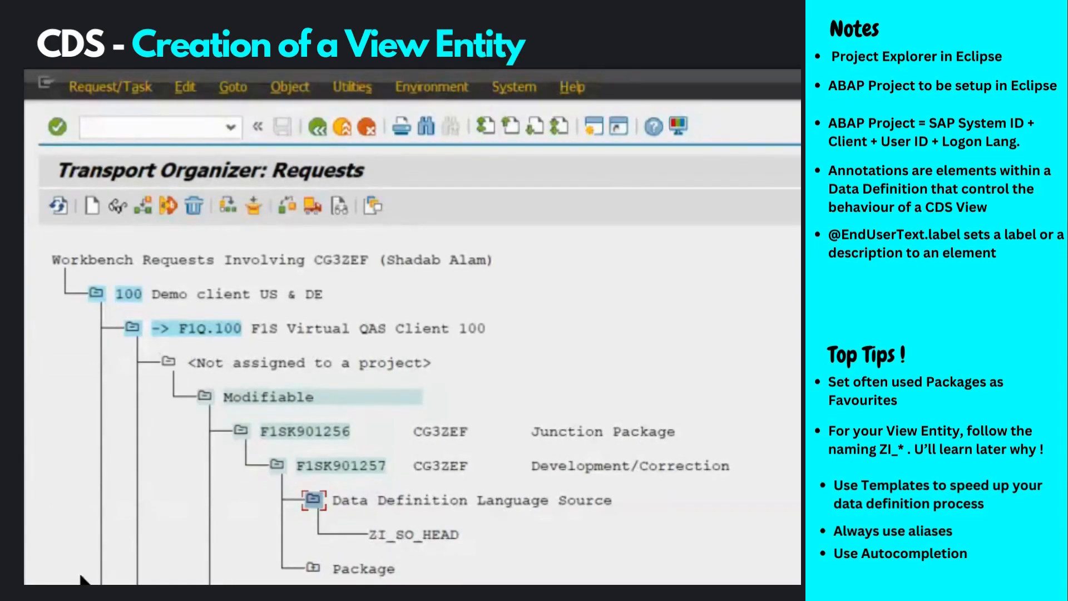